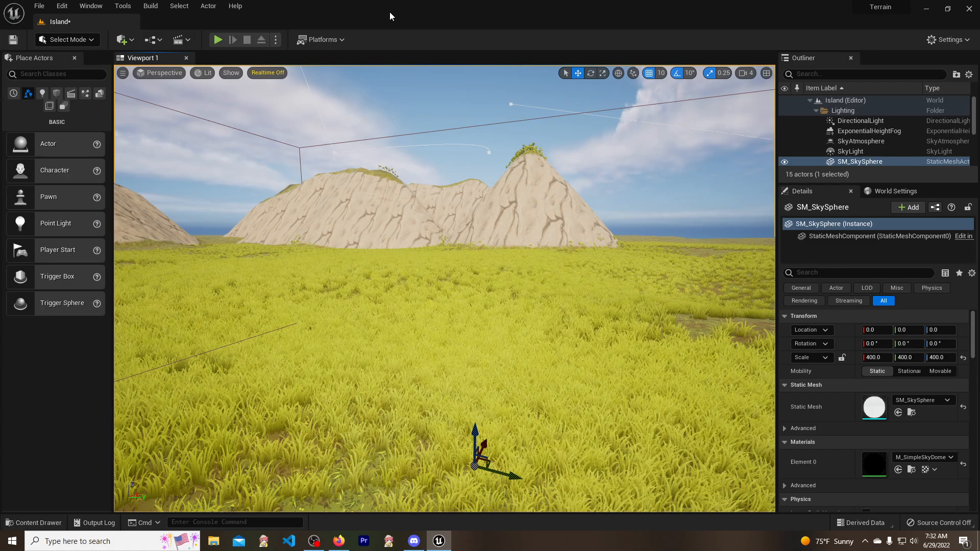
{"action": "mouse_move", "coordinate": [453, 51]}
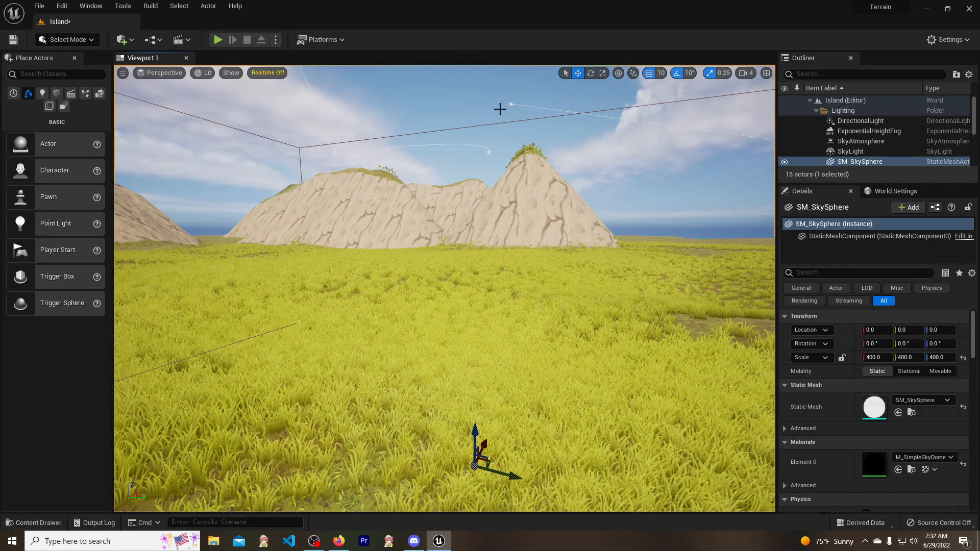
{"action": "mouse_move", "coordinate": [518, 132]}
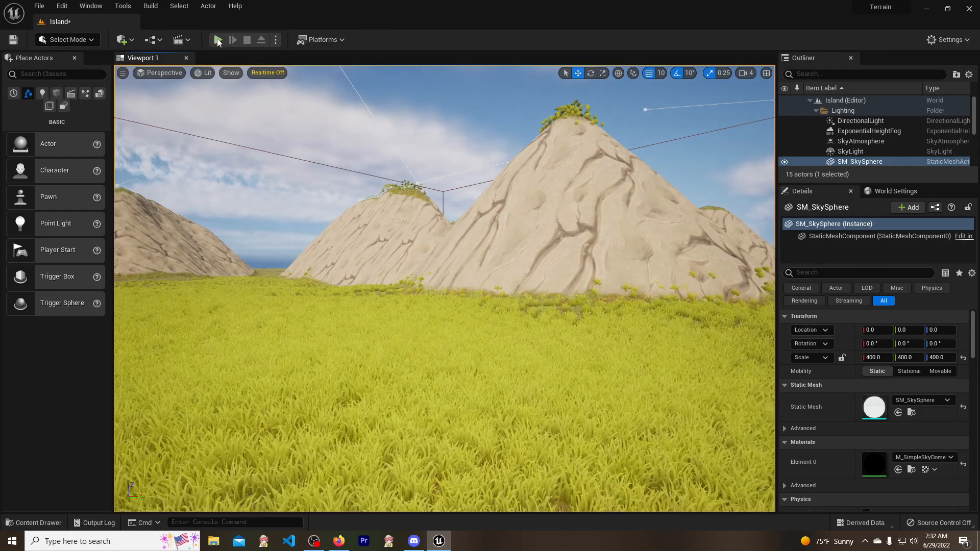
Step: Run a brief playtest of the island, then switch the editor into Foliage mode
{"action": "left_click", "coordinate": [232, 39]}
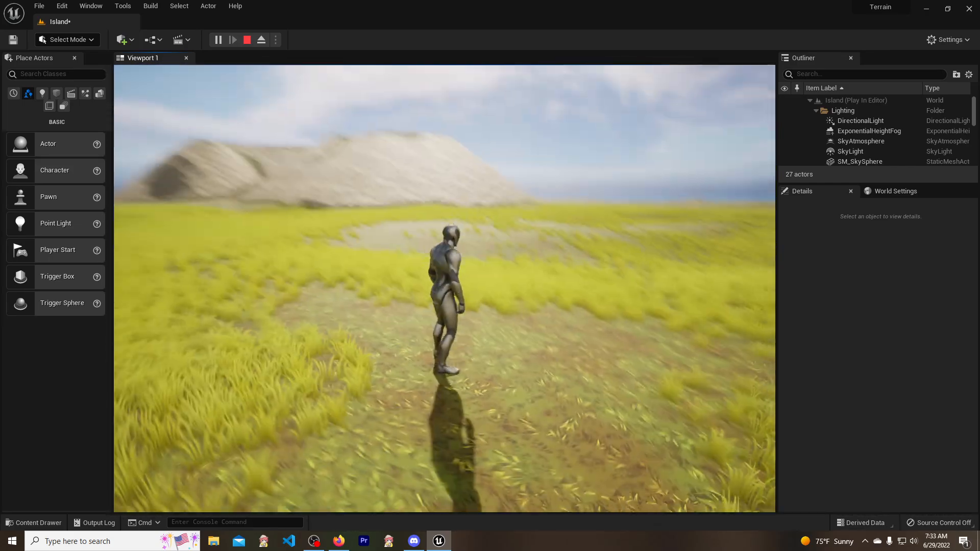
{"action": "left_click", "coordinate": [246, 40]}
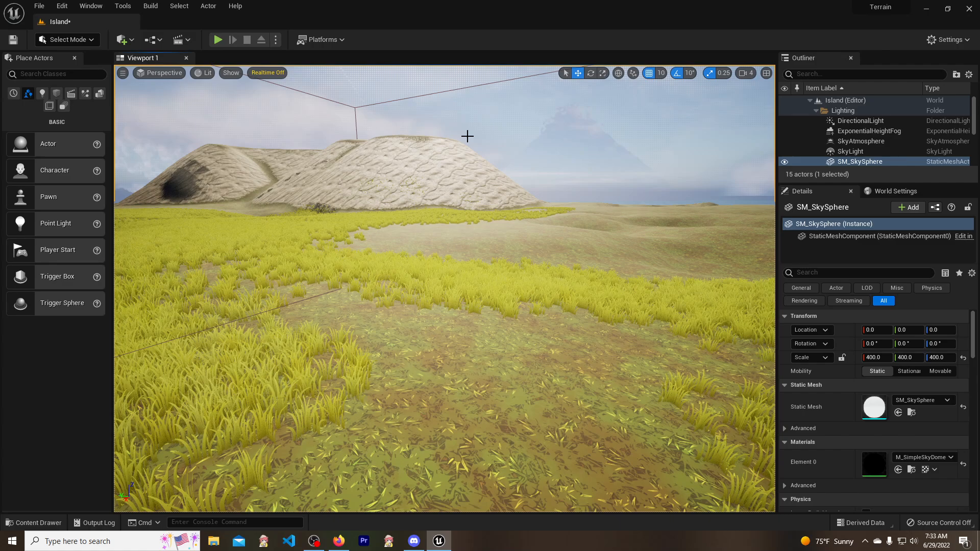
{"action": "left_click", "coordinate": [65, 40]}
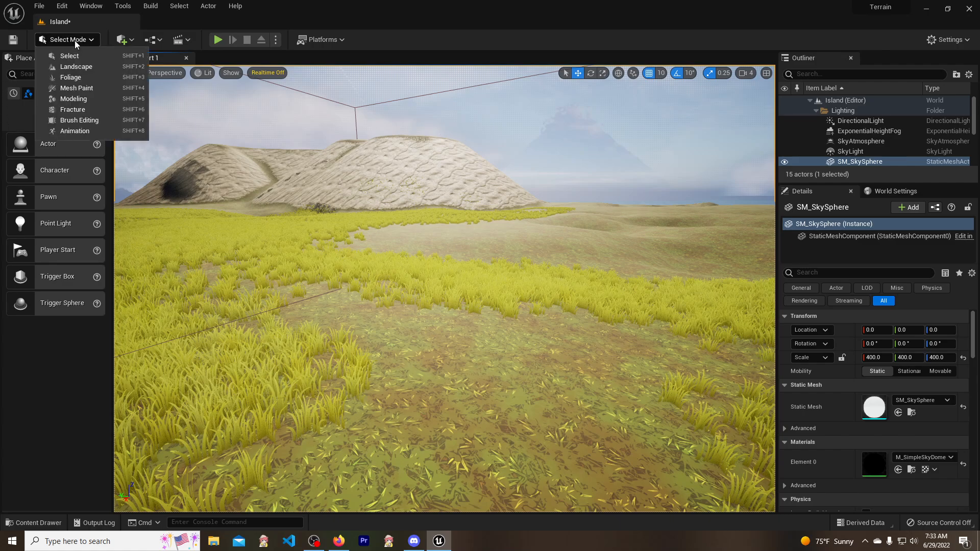
{"action": "mouse_move", "coordinate": [70, 76]}
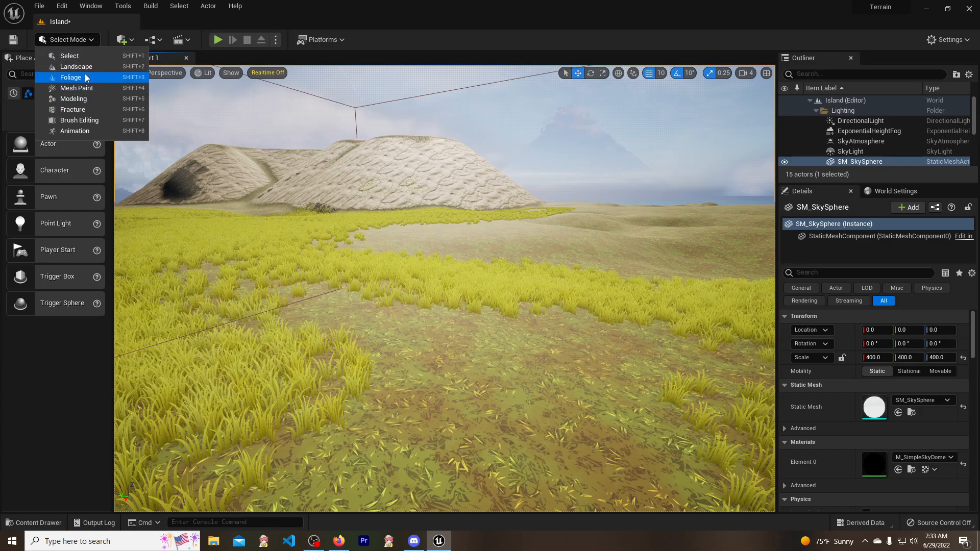
{"action": "left_click", "coordinate": [71, 76]}
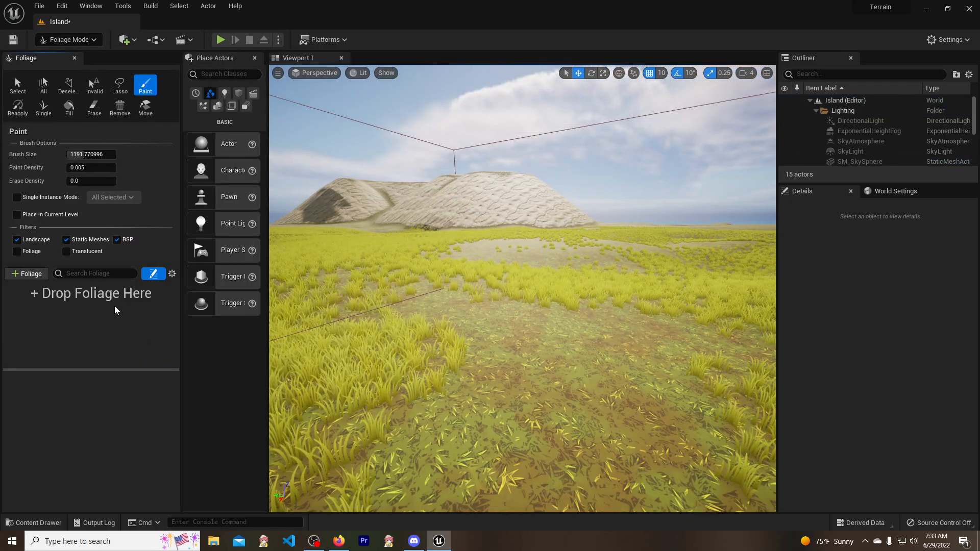
Step: Browse the Content Drawer to Stylized/Foliage and select the three SM_Tree meshes
{"action": "left_click", "coordinate": [33, 522]}
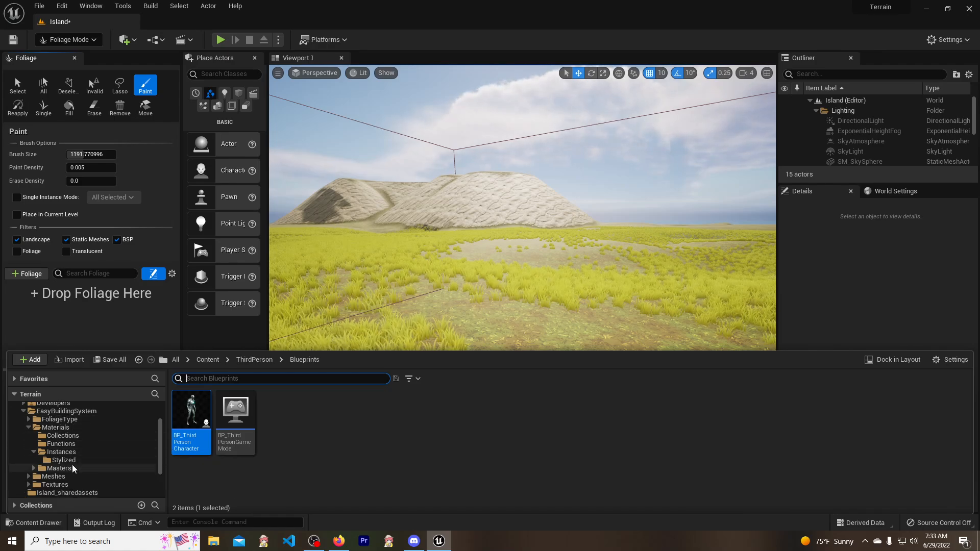
{"action": "left_click", "coordinate": [61, 444]}
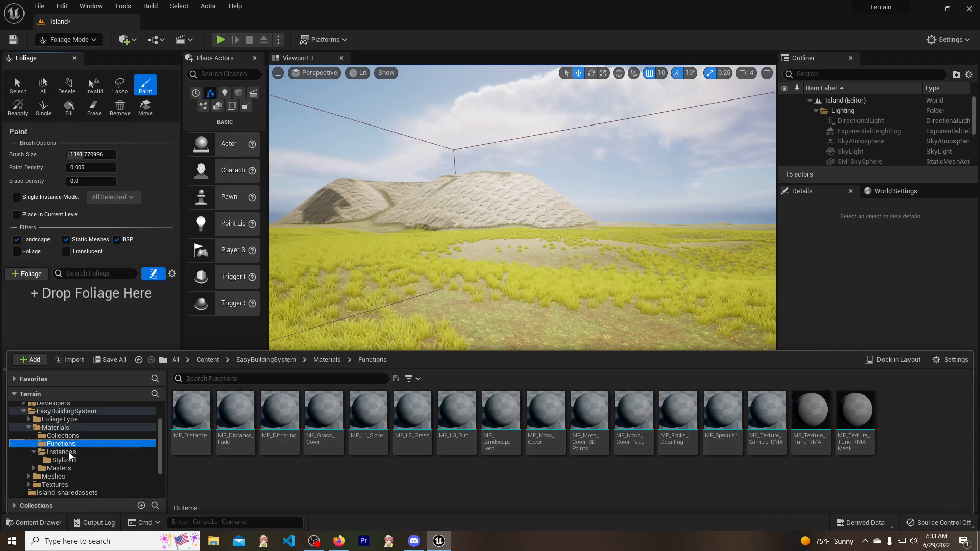
{"action": "left_click", "coordinate": [63, 452]}
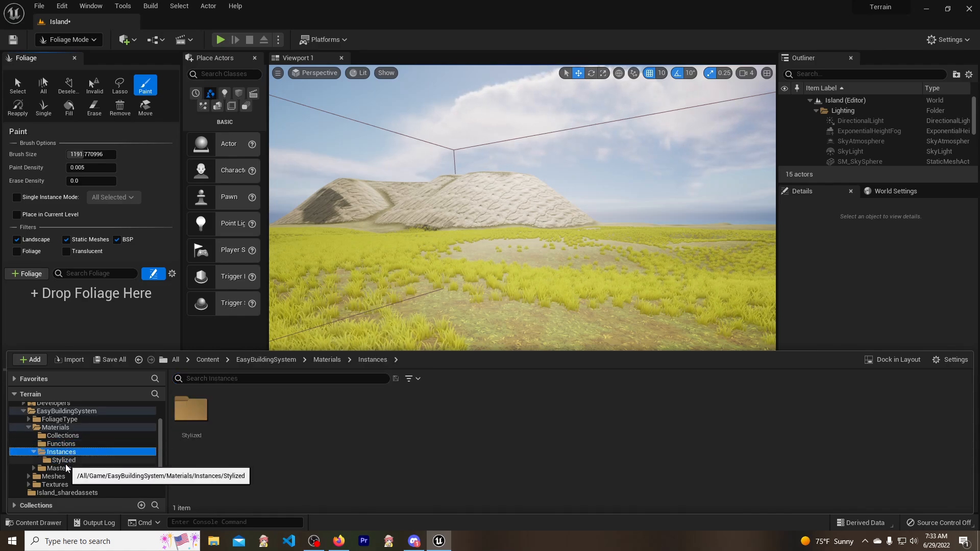
{"action": "left_click", "coordinate": [54, 460]}
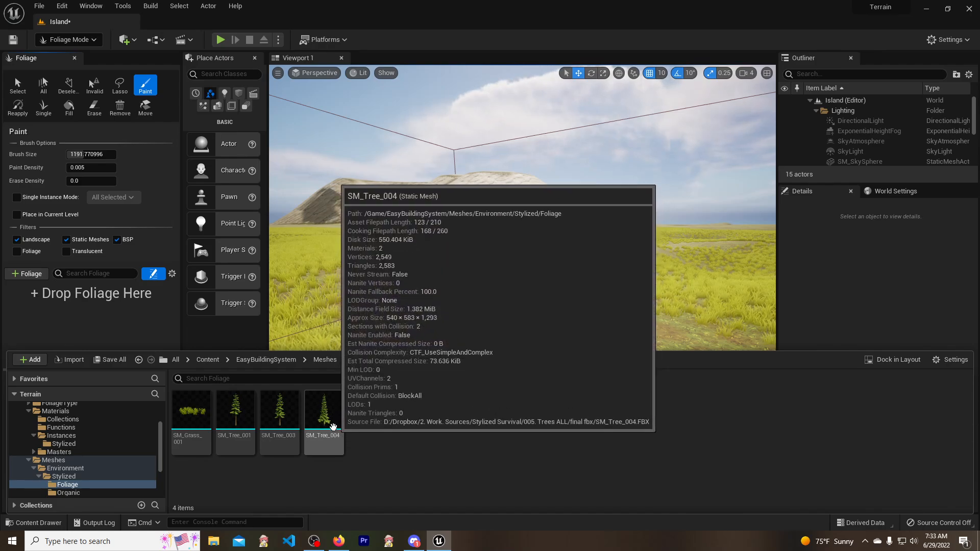
{"action": "left_click", "coordinate": [323, 412]}
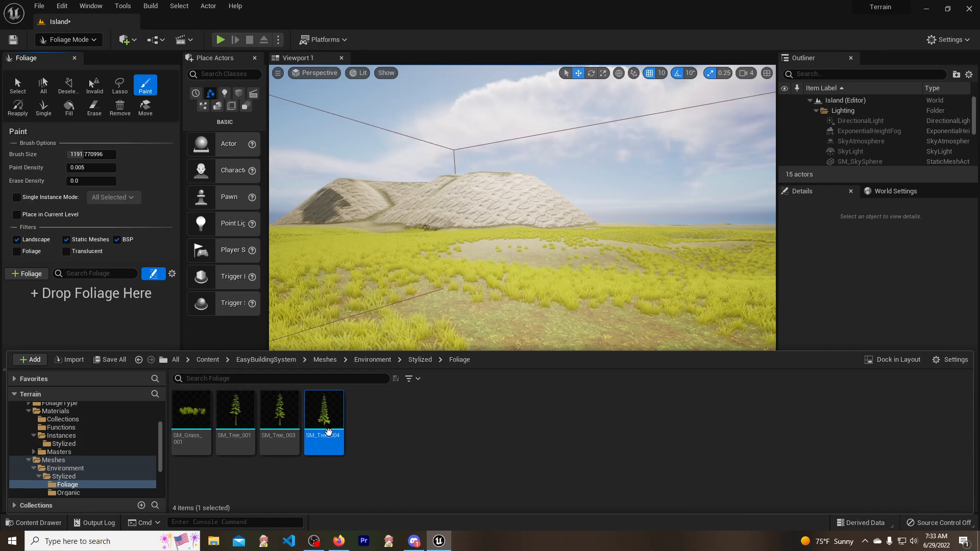
{"action": "left_click", "coordinate": [279, 409]}
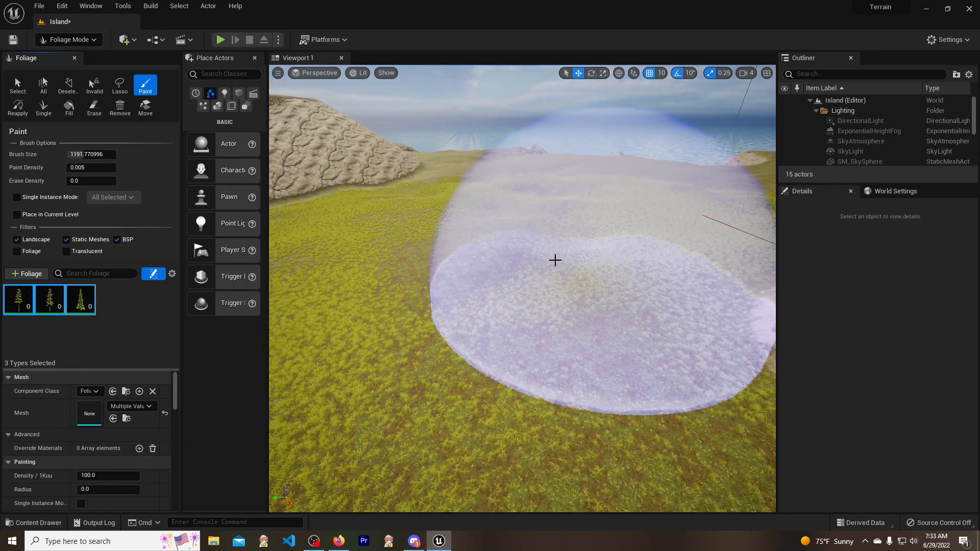
Step: Add the tree meshes as foliage types and lower painting density (0.055, density 1.0)
{"action": "left_click", "coordinate": [554, 260]}
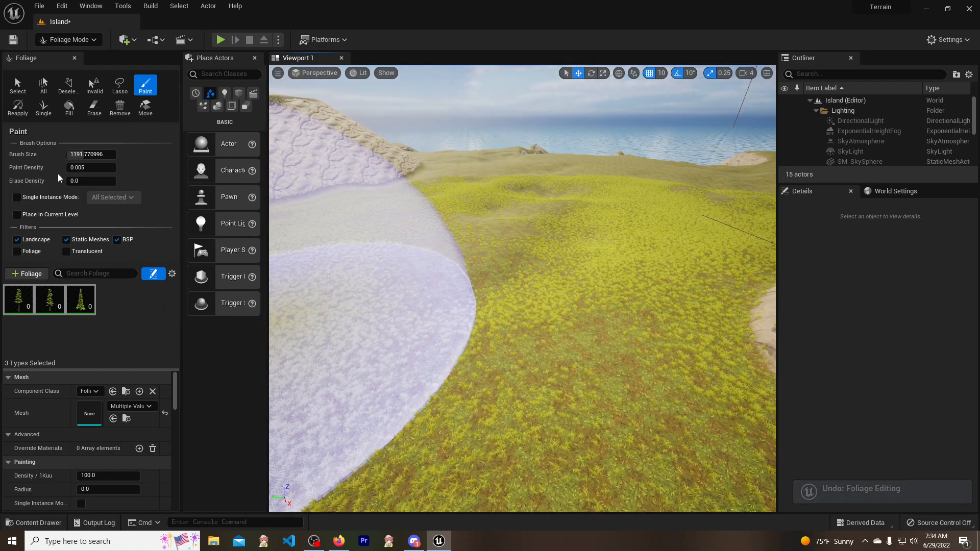
{"action": "mouse_move", "coordinate": [79, 167]}
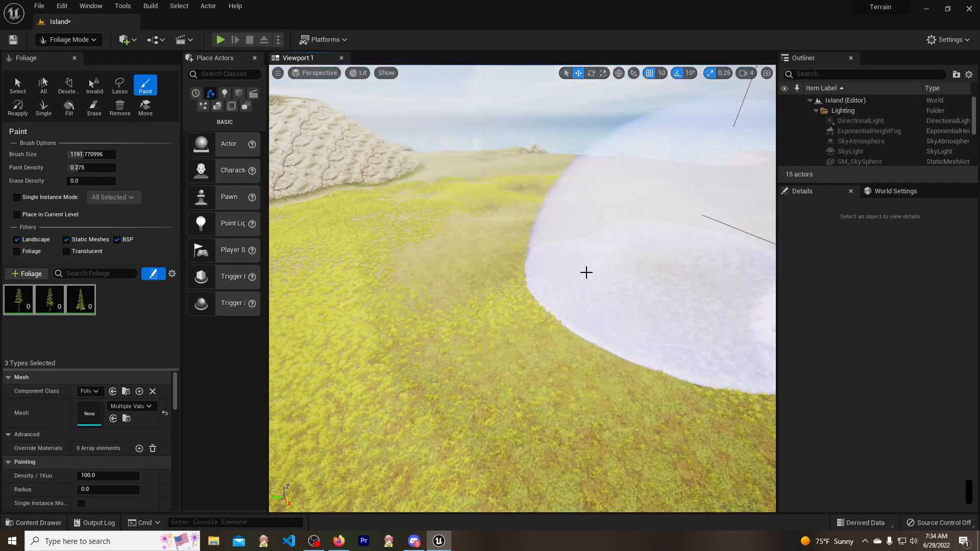
{"action": "type", "text": "0.055"}
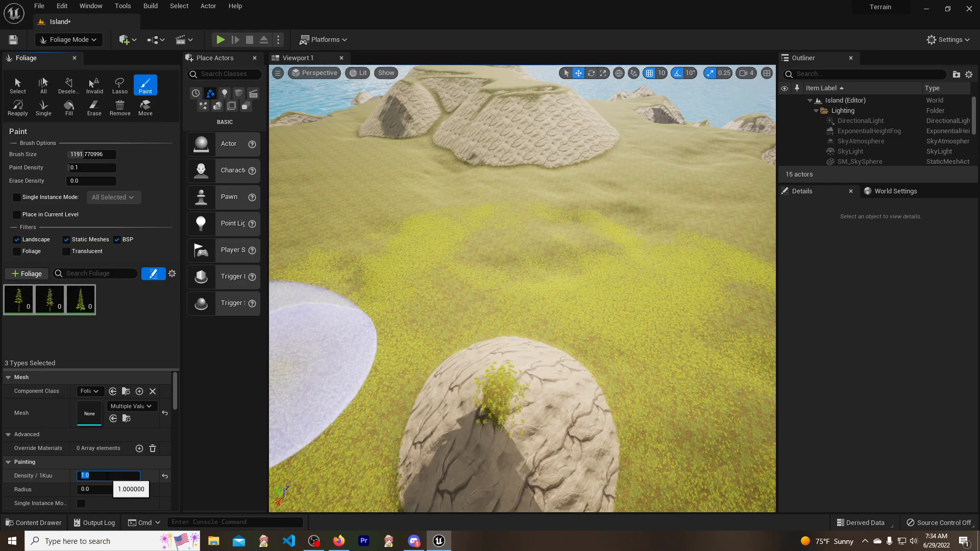
{"action": "left_click", "coordinate": [689, 306]}
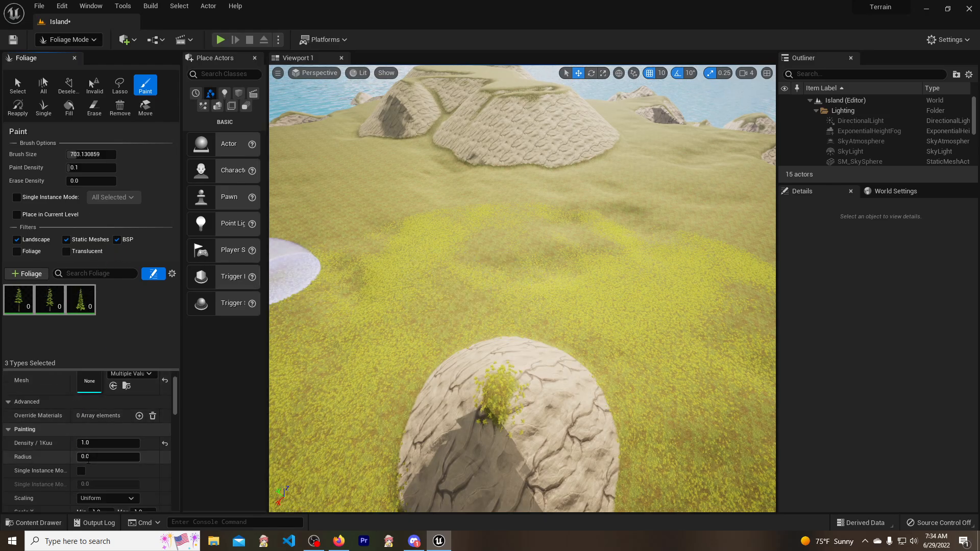
Step: Paint a cluster of trees across the grassy hilltop and start a playtest among them
{"action": "scroll", "scroll_direction": "down", "scroll_amount": 3}
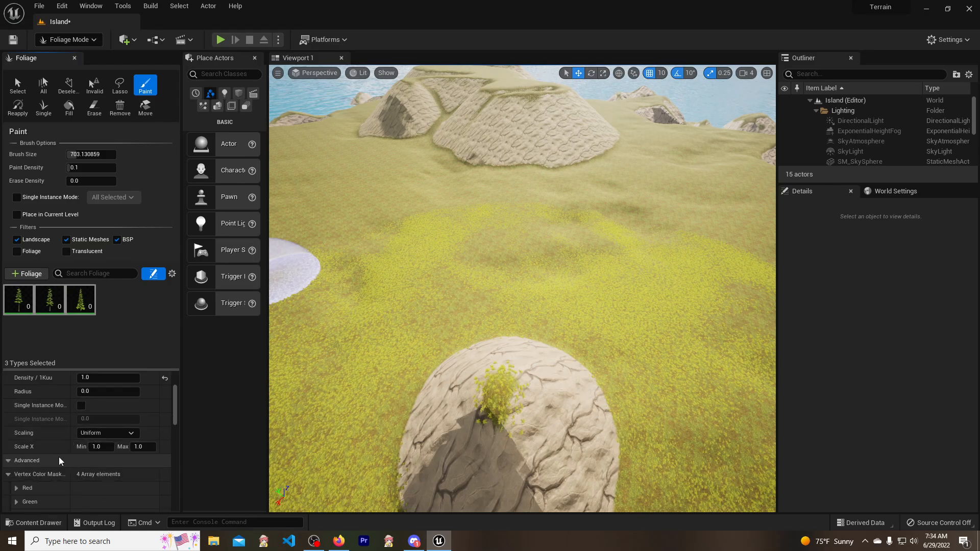
{"action": "scroll", "scroll_direction": "down", "scroll_amount": 3}
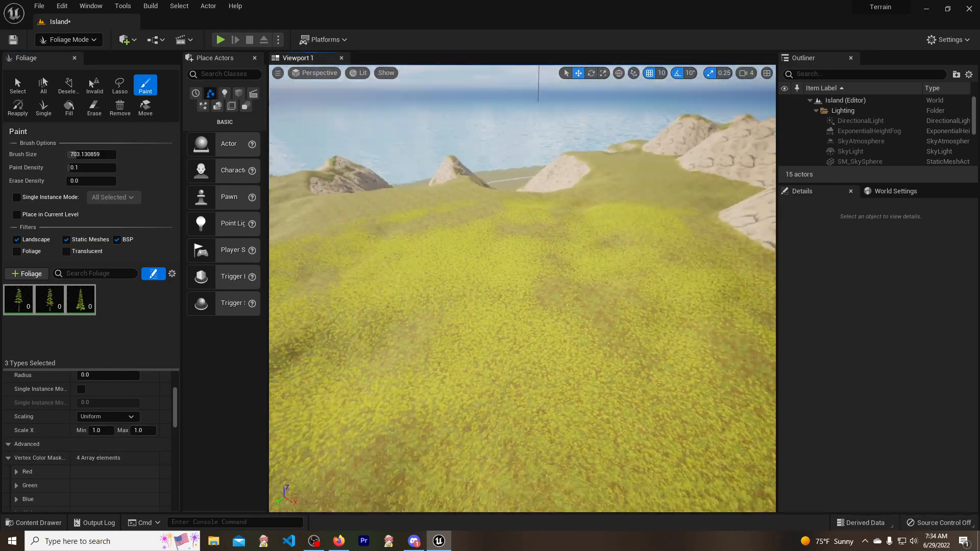
{"action": "left_click", "coordinate": [505, 355]}
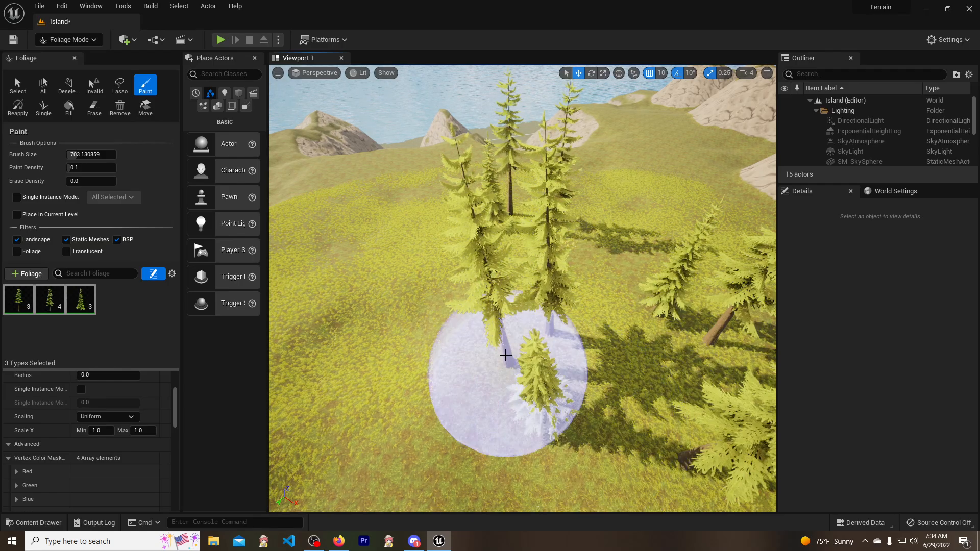
{"action": "left_click_drag", "start_coordinate": [505, 355], "coordinate": [450, 275]}
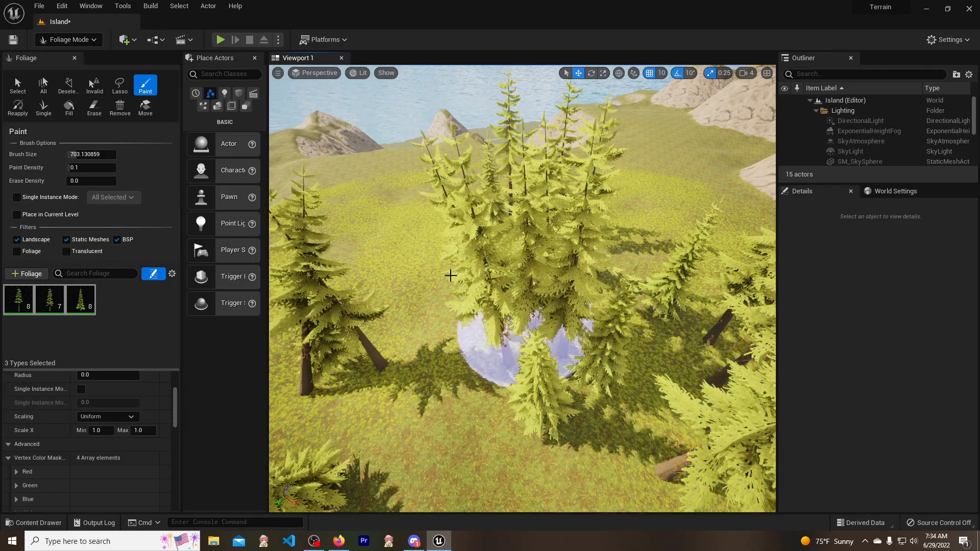
{"action": "left_click", "coordinate": [219, 40]}
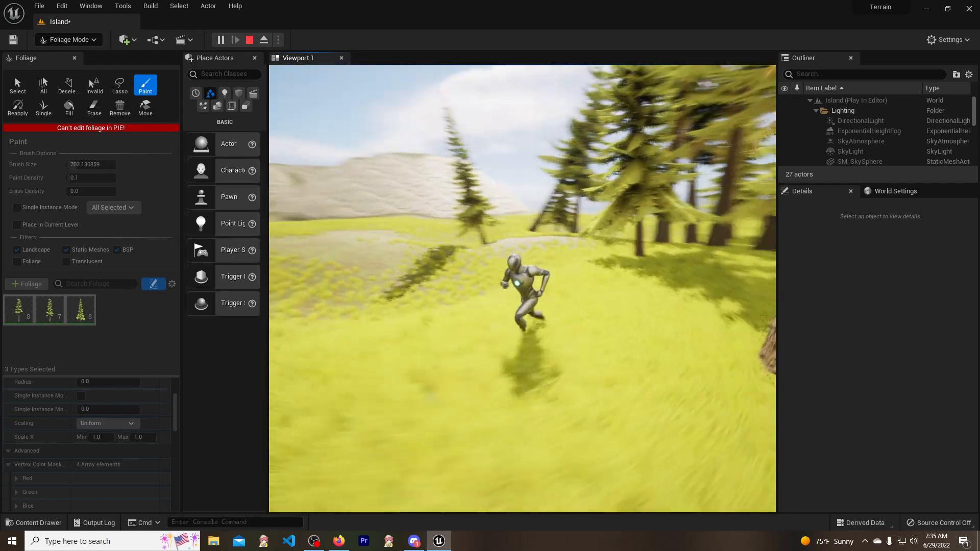
Step: Stop the playtest and return the editor to ordinary Select mode
{"action": "left_click", "coordinate": [249, 40]}
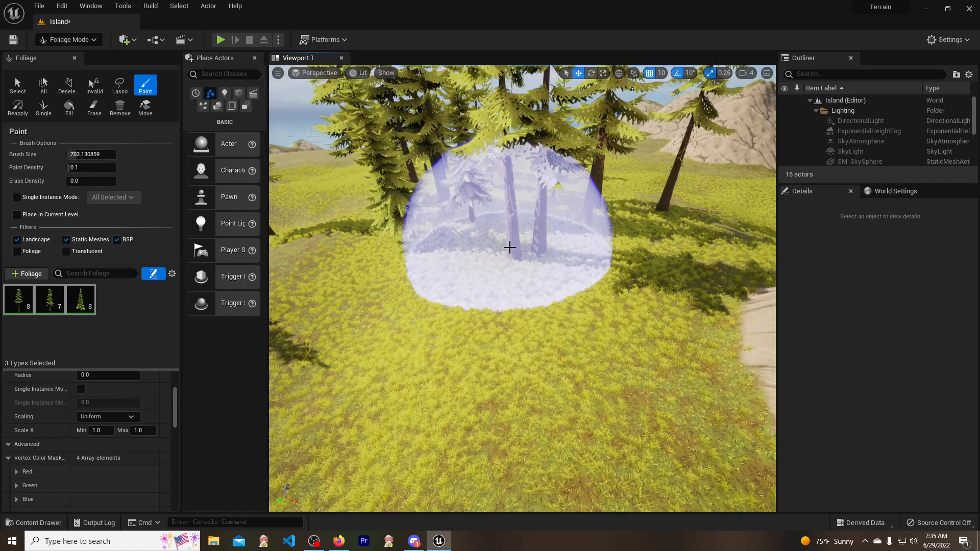
{"action": "left_click", "coordinate": [68, 40]}
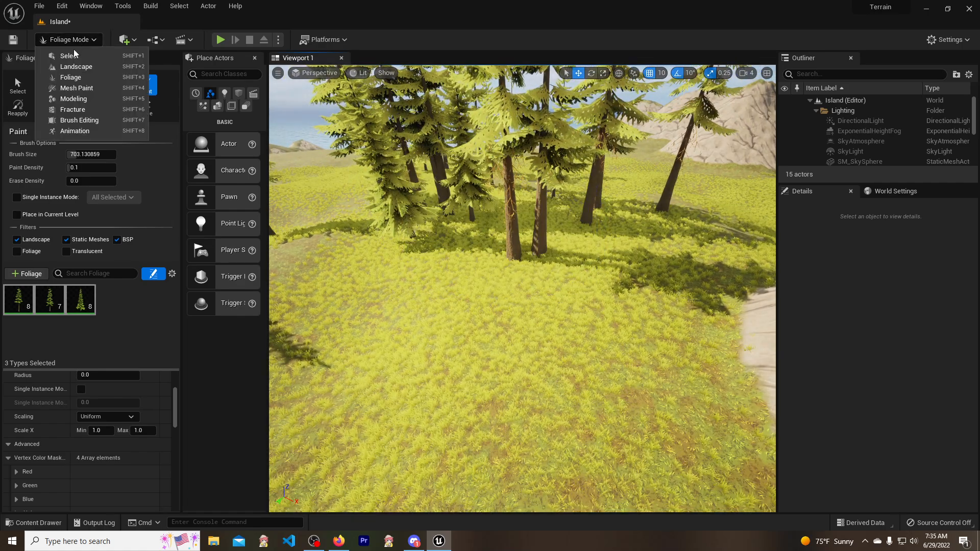
{"action": "left_click", "coordinate": [68, 55]}
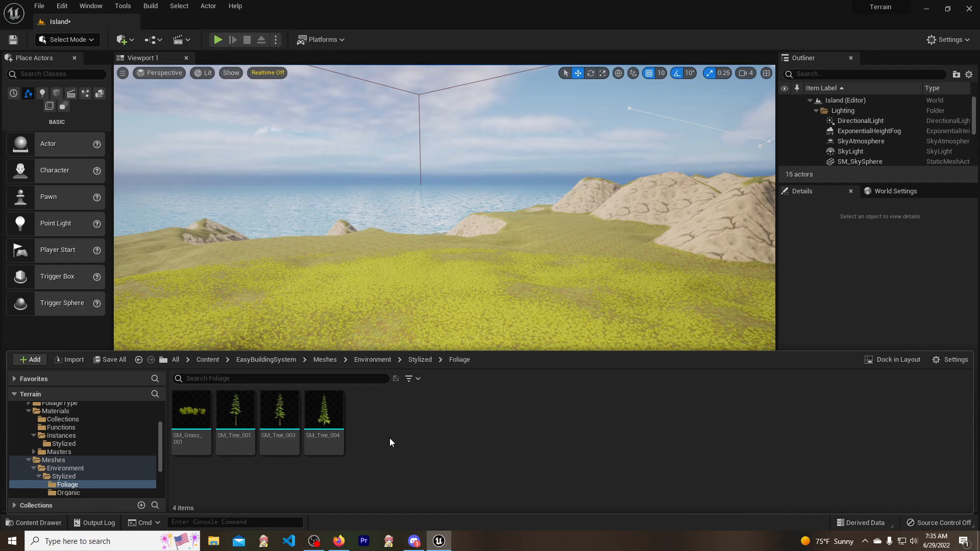
Step: Add a simplified capsule collision to SM_Tree_001 and return to the island level
{"action": "double_click", "coordinate": [234, 408]}
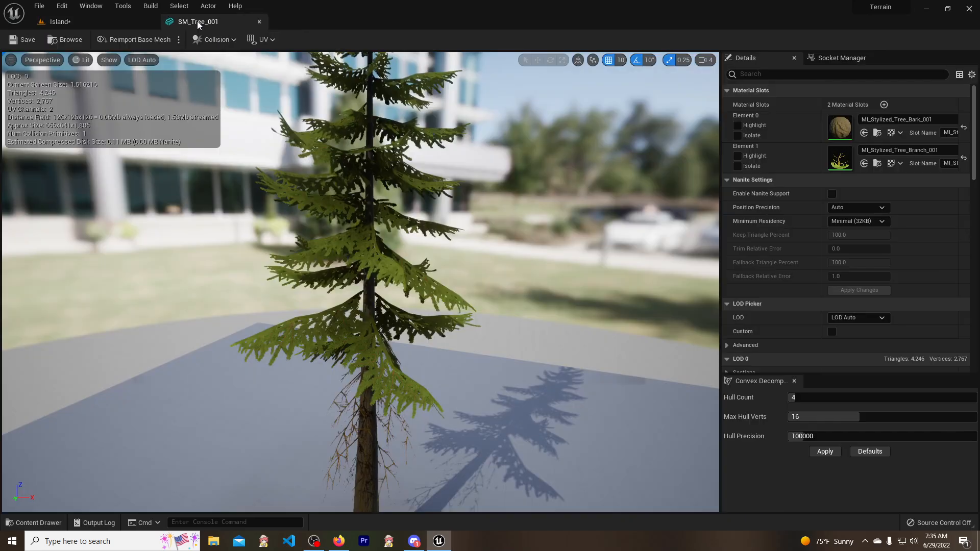
{"action": "mouse_move", "coordinate": [216, 39]}
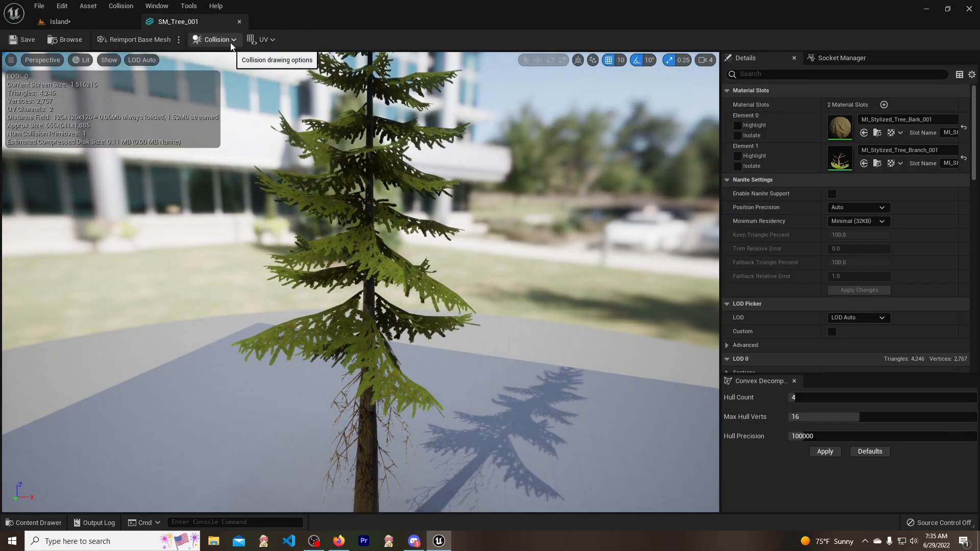
{"action": "left_click", "coordinate": [215, 39]}
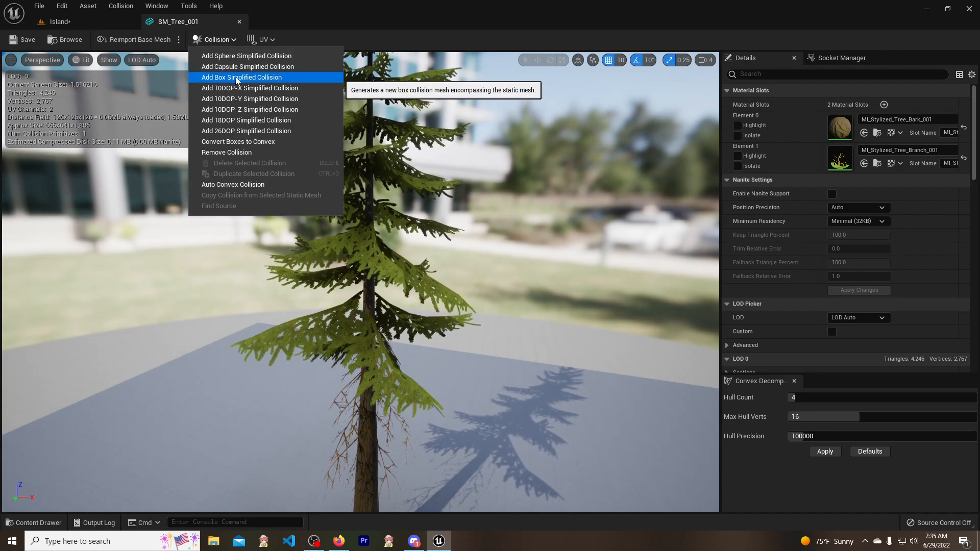
{"action": "left_click", "coordinate": [241, 76]}
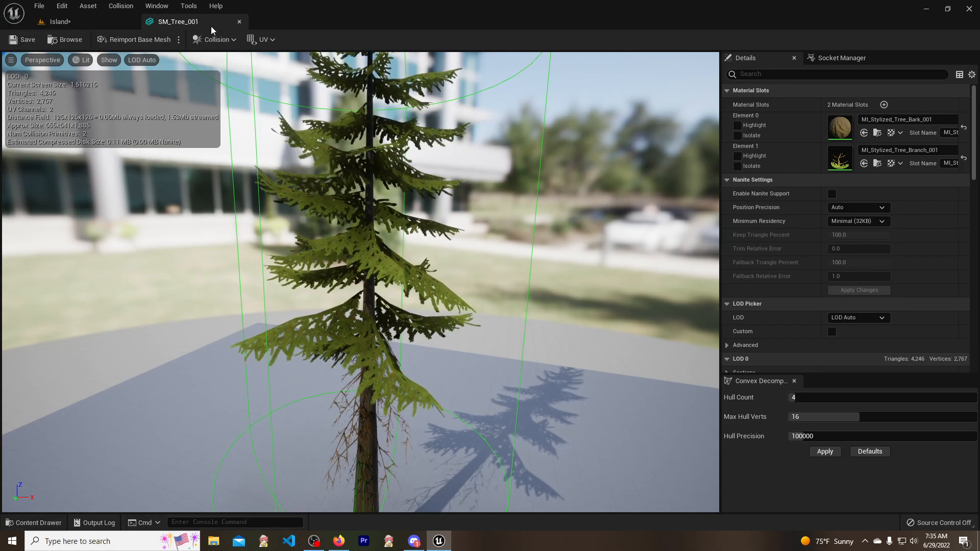
{"action": "left_click", "coordinate": [63, 22]}
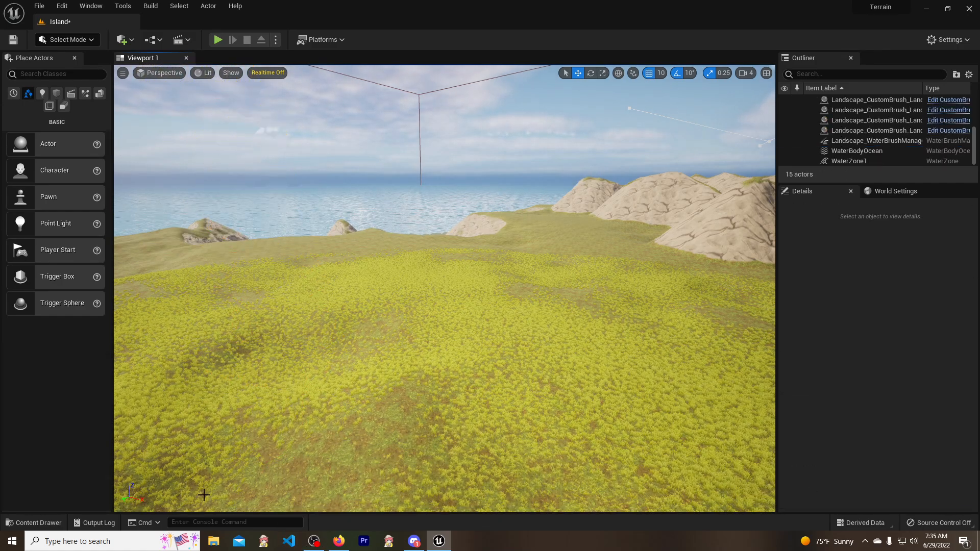
Step: Add capsule collisions to SM_Tree_003 and SM_Tree_004 and save the mesh
{"action": "left_click", "coordinate": [280, 409]}
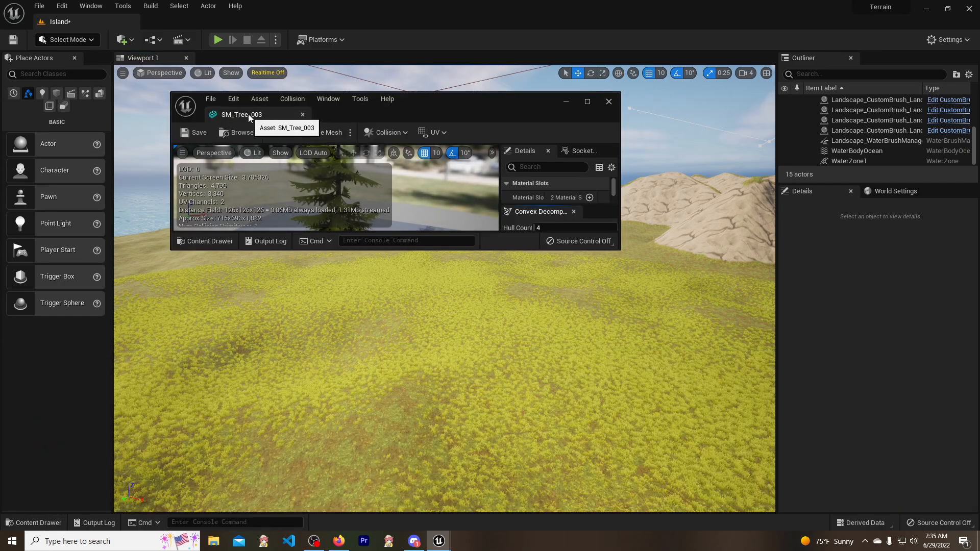
{"action": "left_click", "coordinate": [586, 101]}
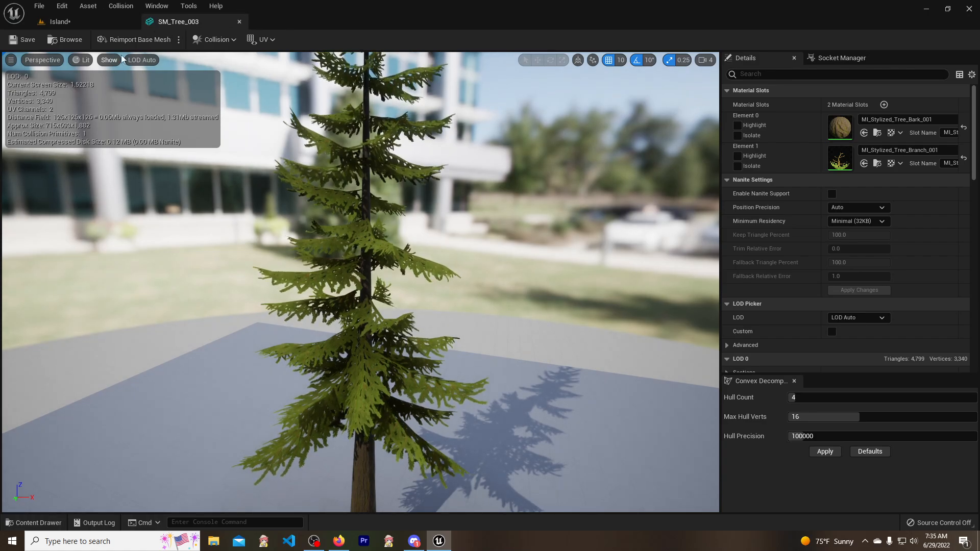
{"action": "left_click", "coordinate": [823, 451]}
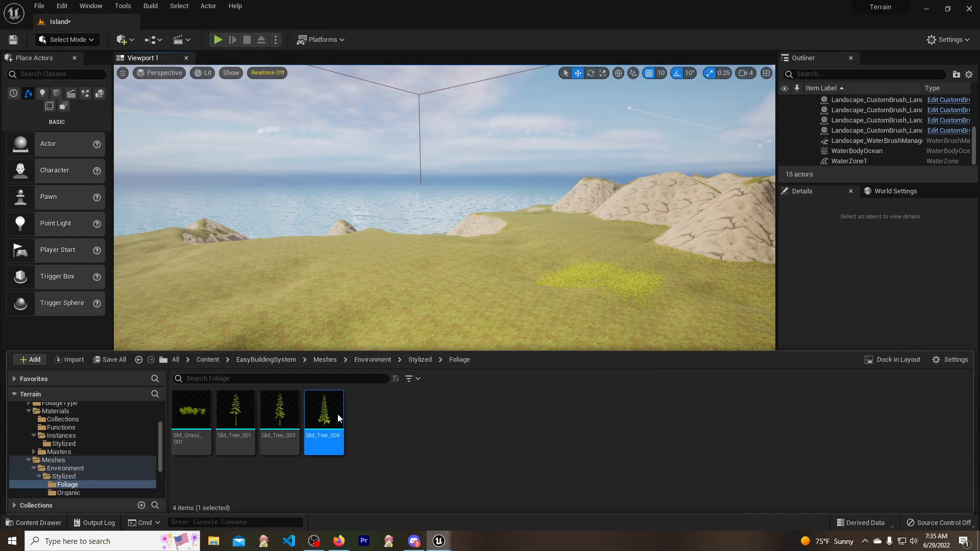
{"action": "double_click", "coordinate": [324, 409]}
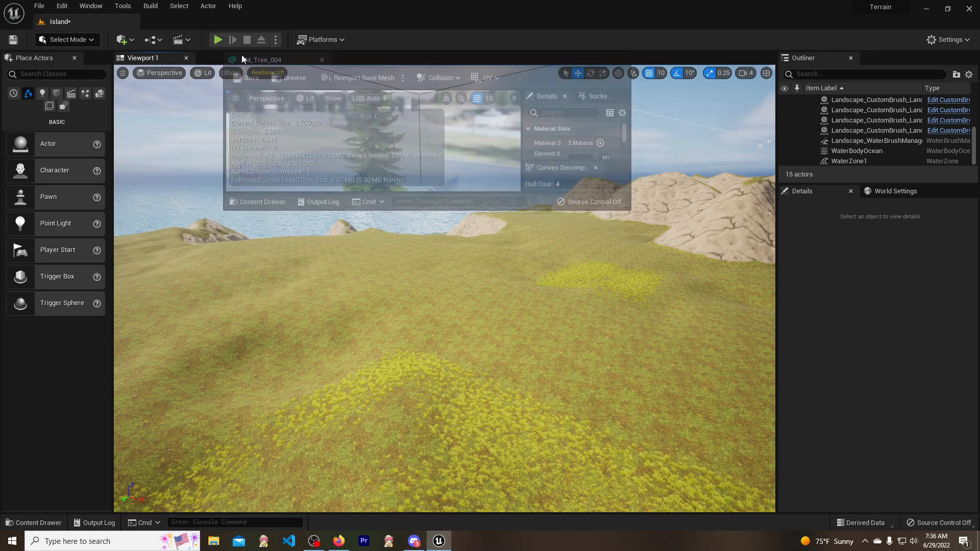
{"action": "left_click", "coordinate": [258, 22]}
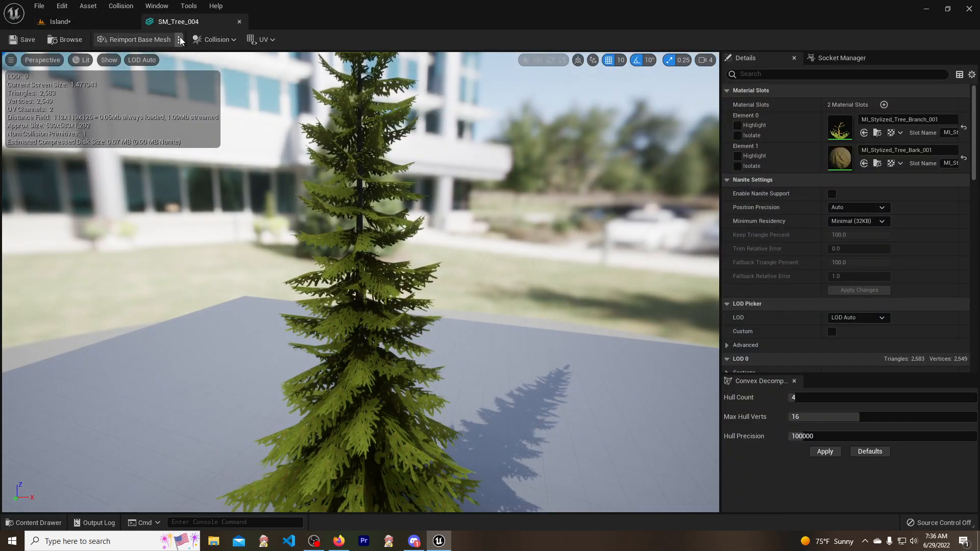
{"action": "left_click", "coordinate": [824, 451]}
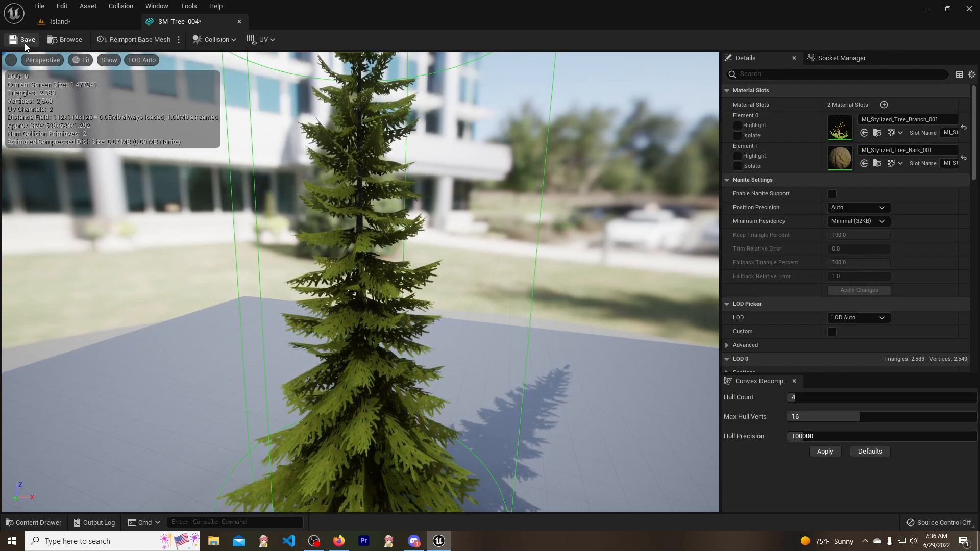
{"action": "left_click", "coordinate": [59, 22]}
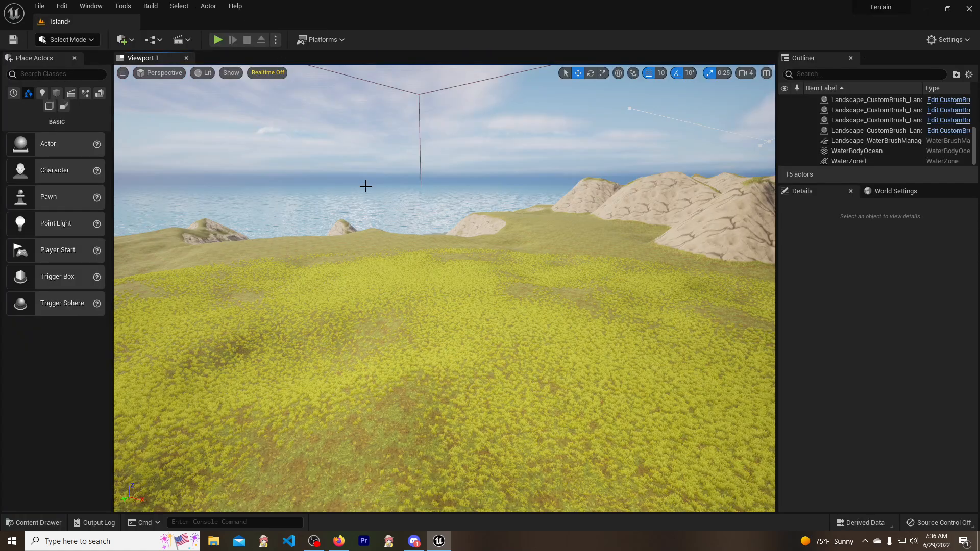
Step: Re-enter Foliage mode, select the three tree foliage types, and start a playtest
{"action": "left_click", "coordinate": [67, 39]}
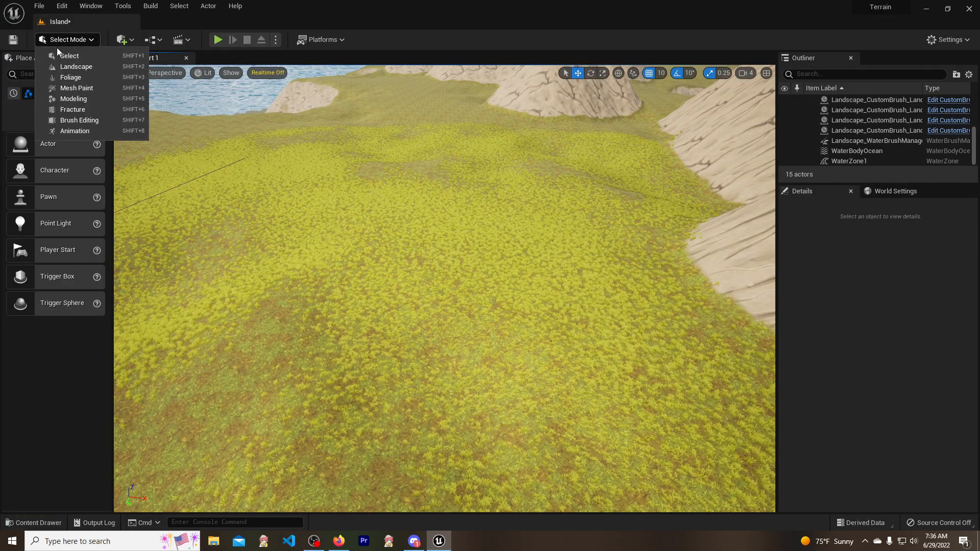
{"action": "left_click", "coordinate": [71, 66]}
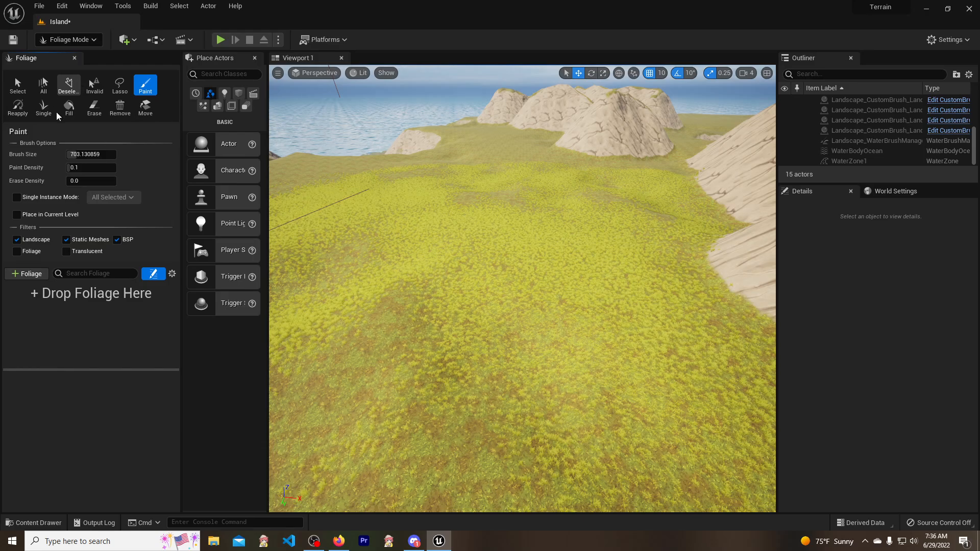
{"action": "left_click", "coordinate": [32, 522]}
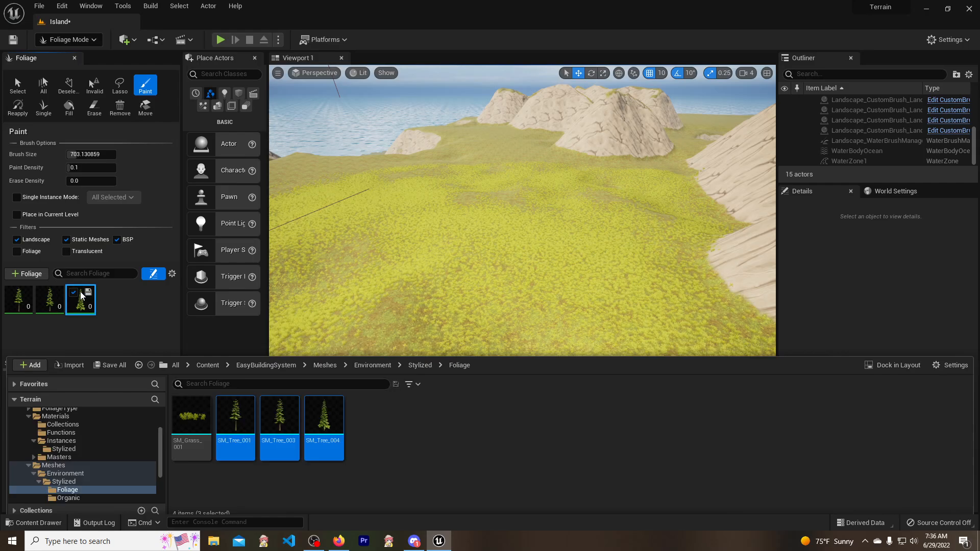
{"action": "left_click", "coordinate": [80, 299]}
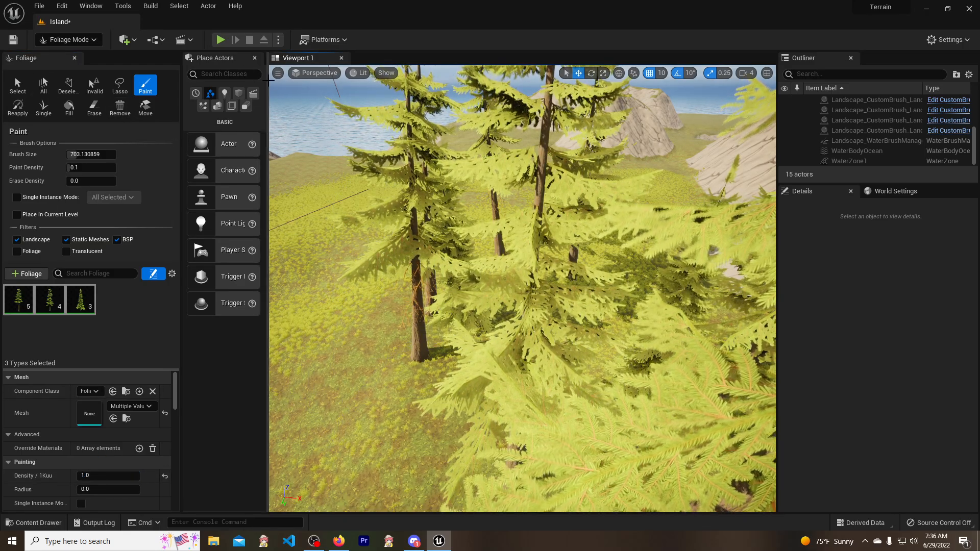
{"action": "left_click", "coordinate": [219, 40]}
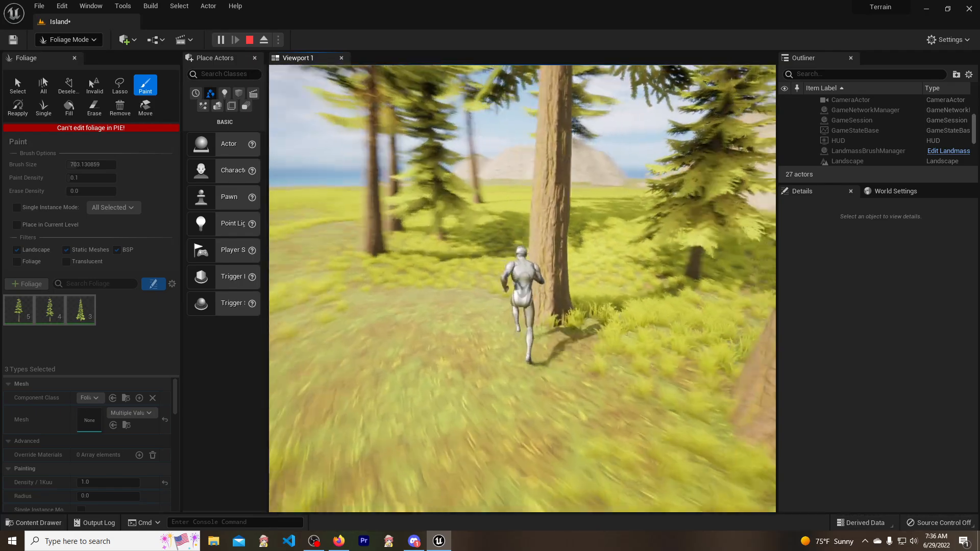
Step: Stop the playtest and switch back into foliage painting
{"action": "left_click", "coordinate": [248, 40]}
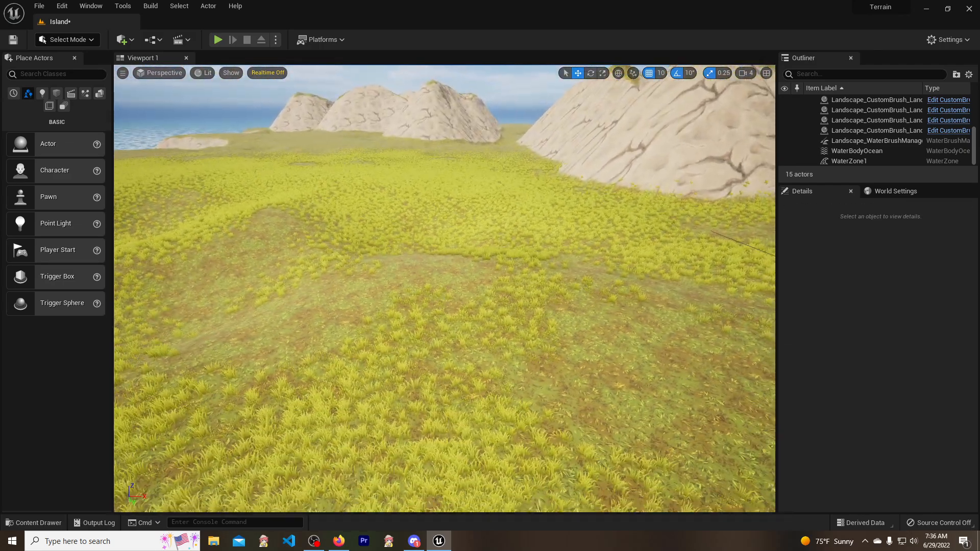
{"action": "left_click", "coordinate": [65, 40]}
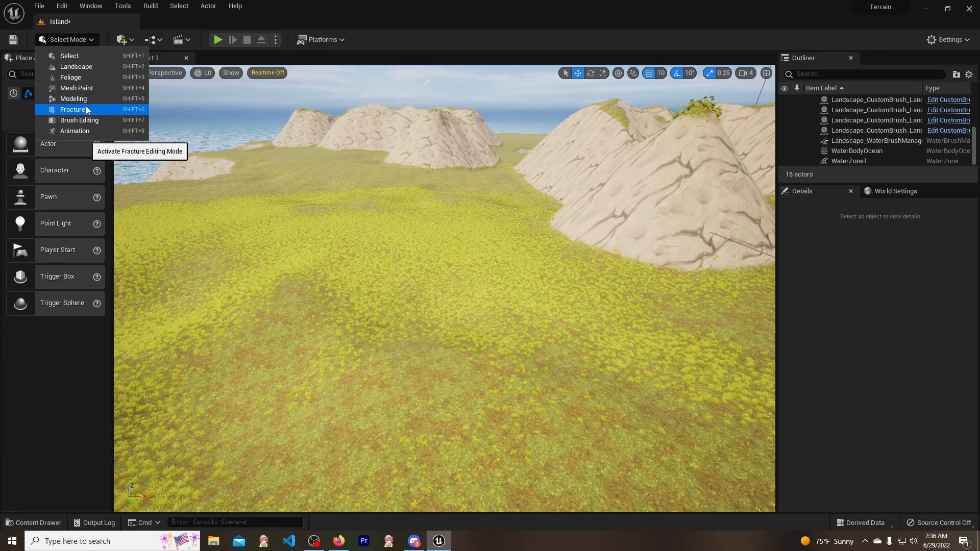
{"action": "left_click", "coordinate": [71, 77]}
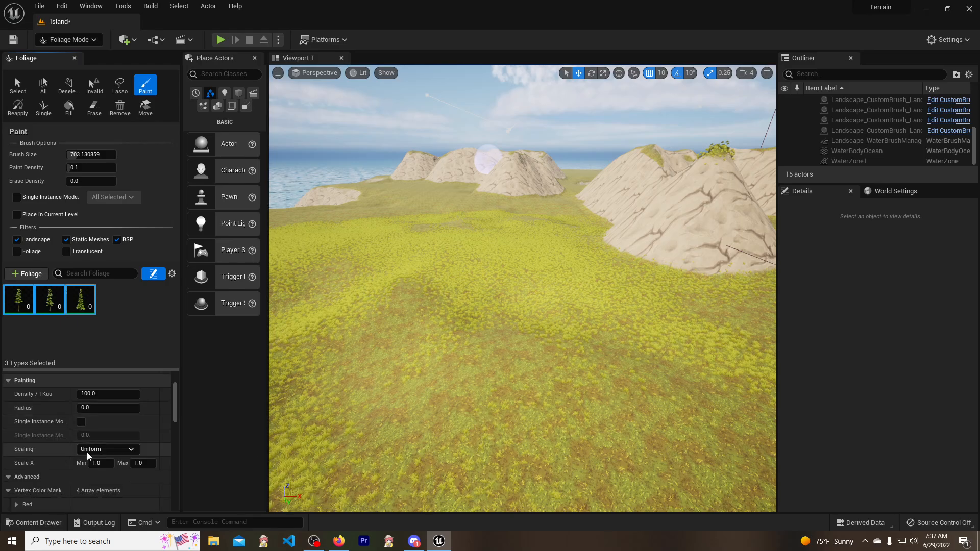
Step: Set the tree foliage types' Instance Settings collision preset to BlockAll
{"action": "scroll", "scroll_direction": "down", "scroll_amount": 3}
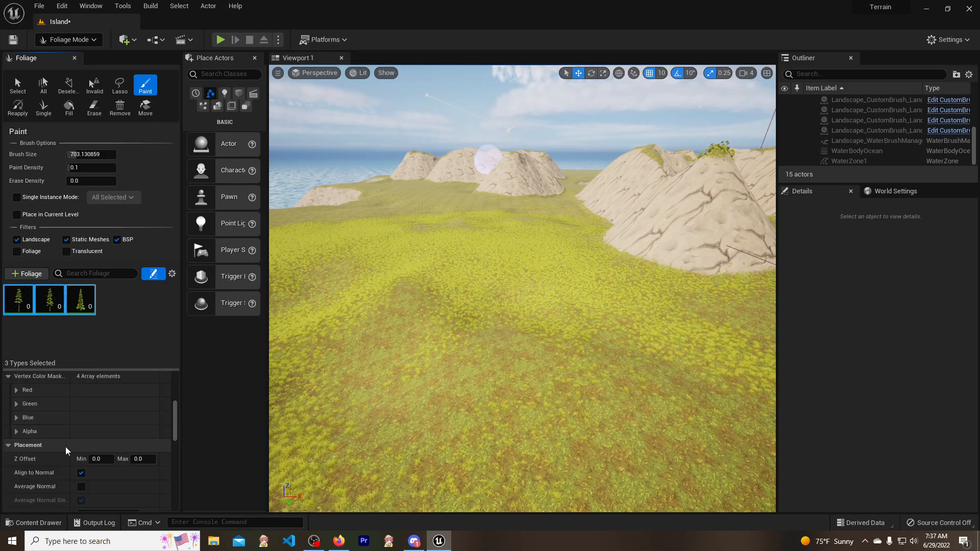
{"action": "scroll", "scroll_direction": "down", "scroll_amount": 3}
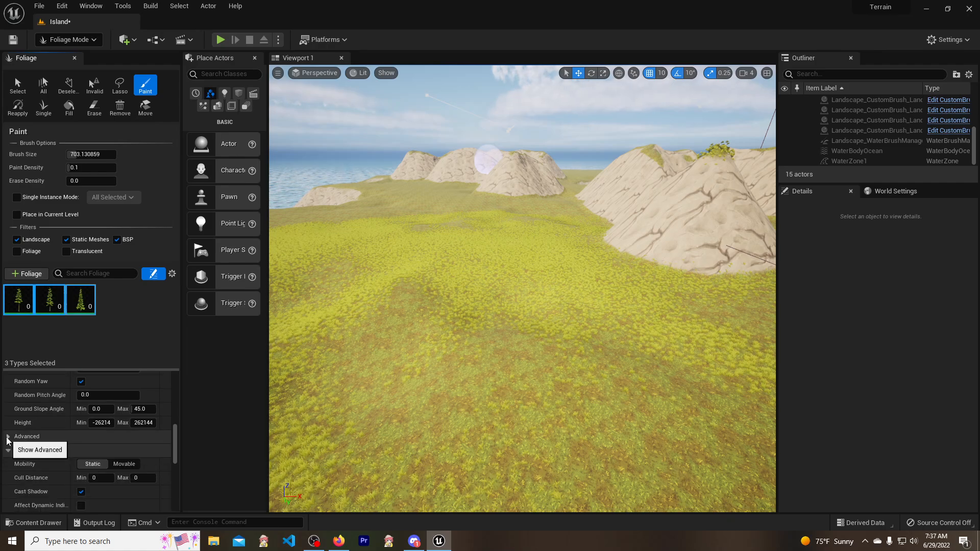
{"action": "left_click", "coordinate": [8, 436]}
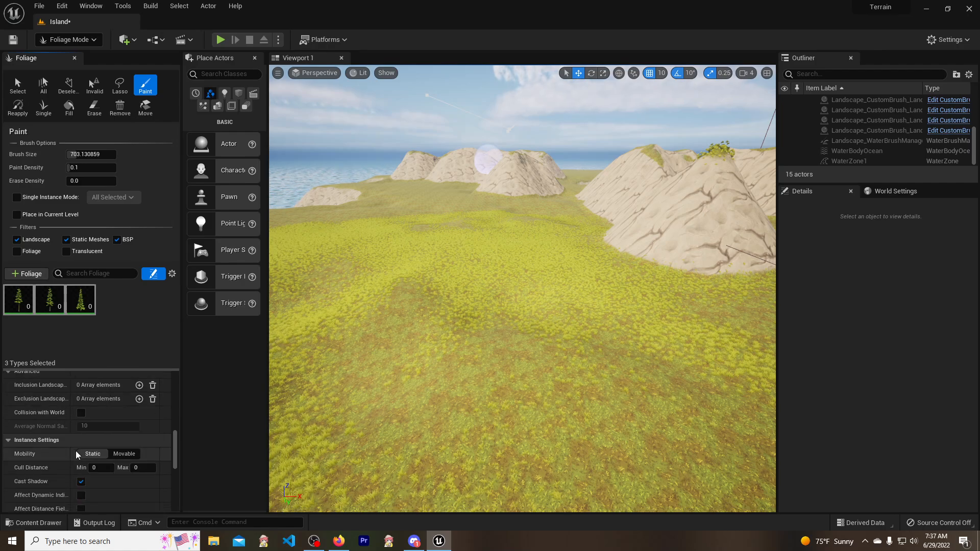
{"action": "scroll", "scroll_direction": "down", "scroll_amount": 3}
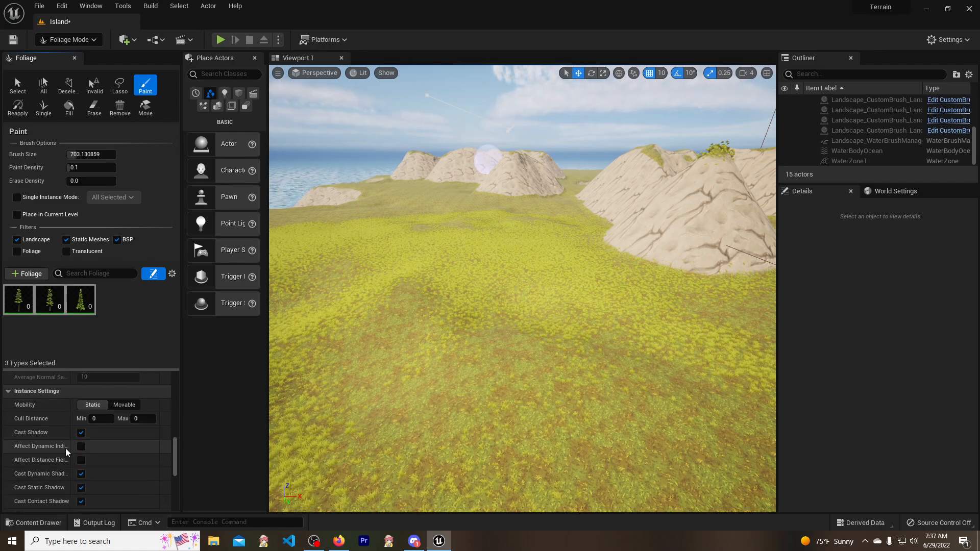
{"action": "scroll", "scroll_direction": "down", "scroll_amount": 3}
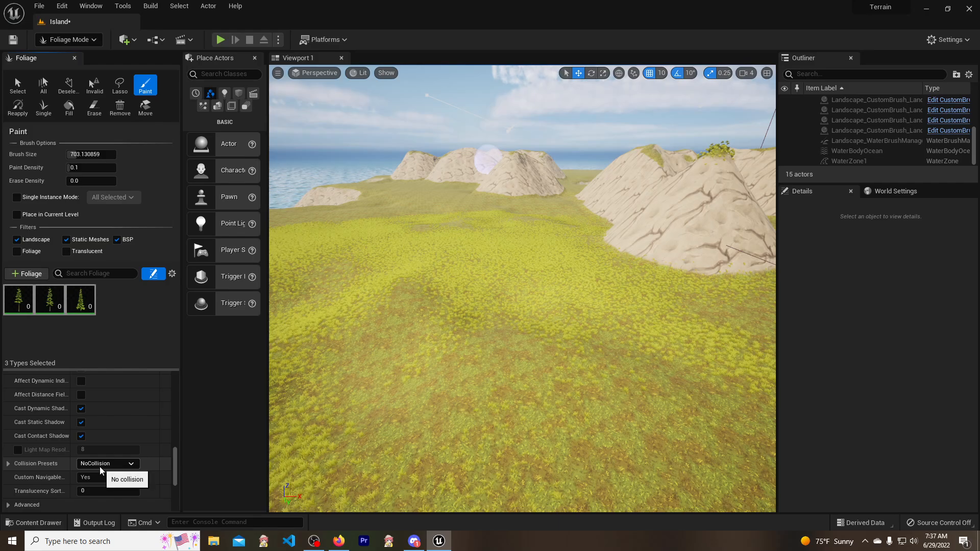
{"action": "left_click", "coordinate": [106, 463]}
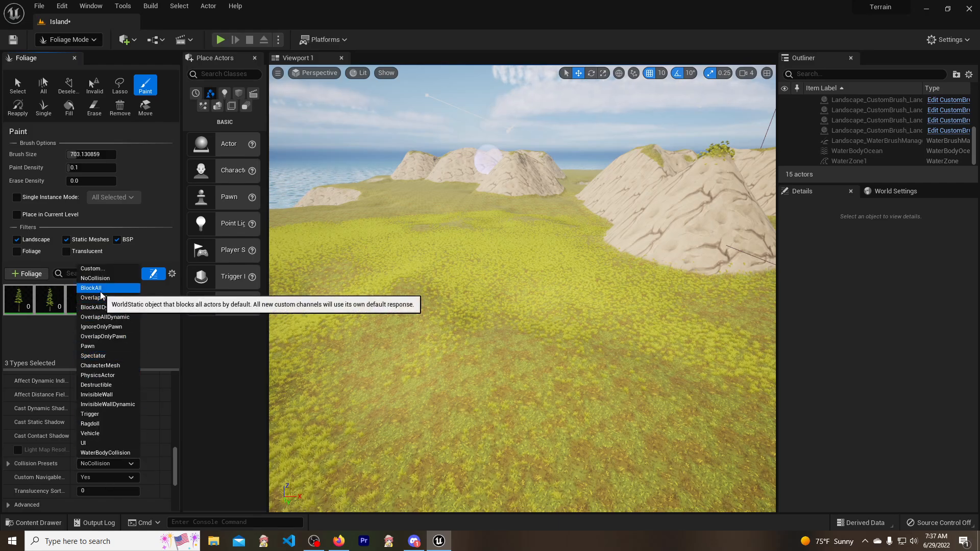
{"action": "left_click", "coordinate": [91, 287]}
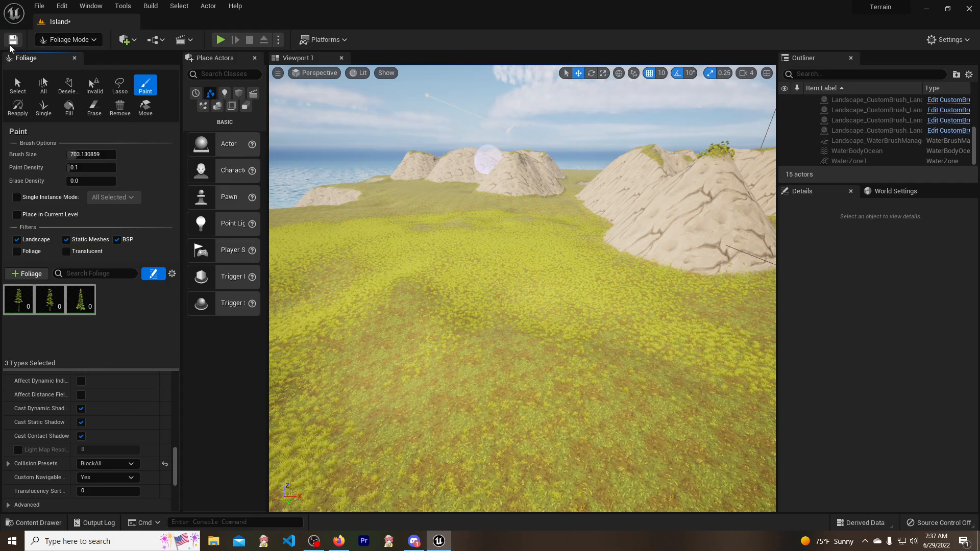
{"action": "mouse_move", "coordinate": [555, 226]}
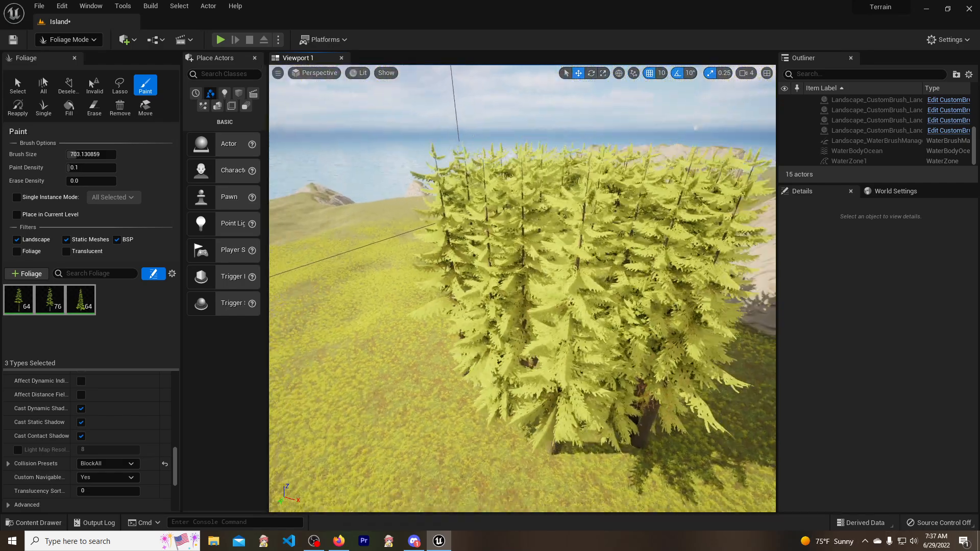
Step: Erase the dense tree clump, repaint a few sparse trees, and start a playtest
{"action": "left_click", "coordinate": [548, 408]}
{"action": "type", "text": "1"}
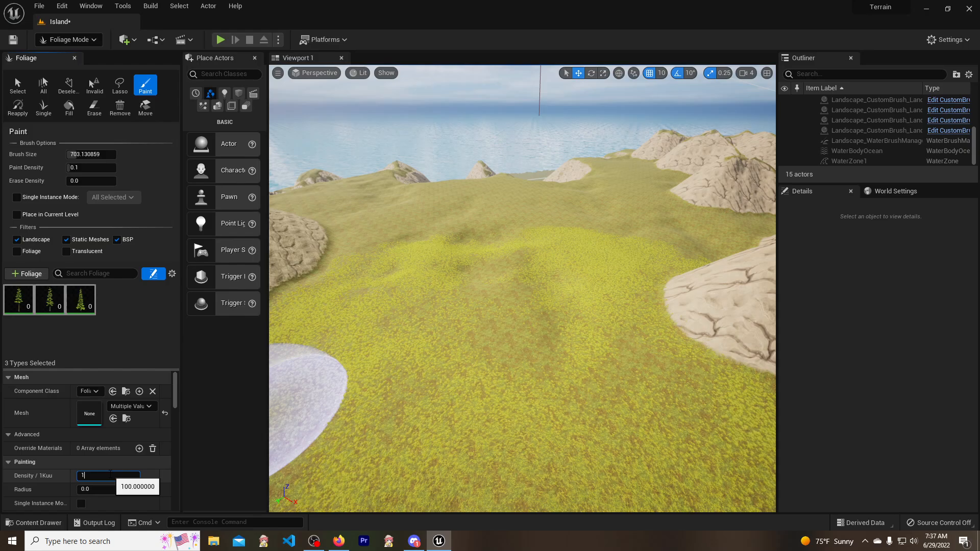
{"action": "left_click", "coordinate": [637, 396]}
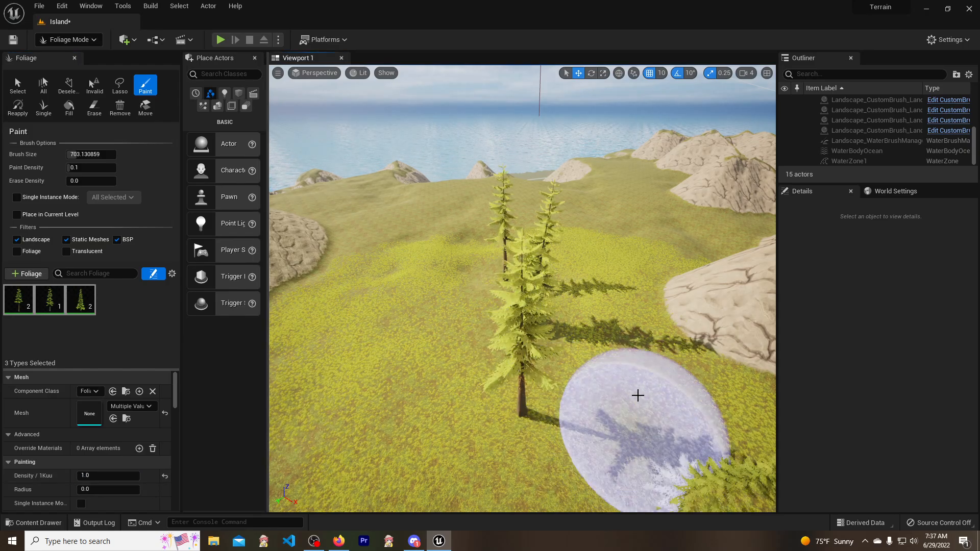
{"action": "left_click", "coordinate": [636, 396]}
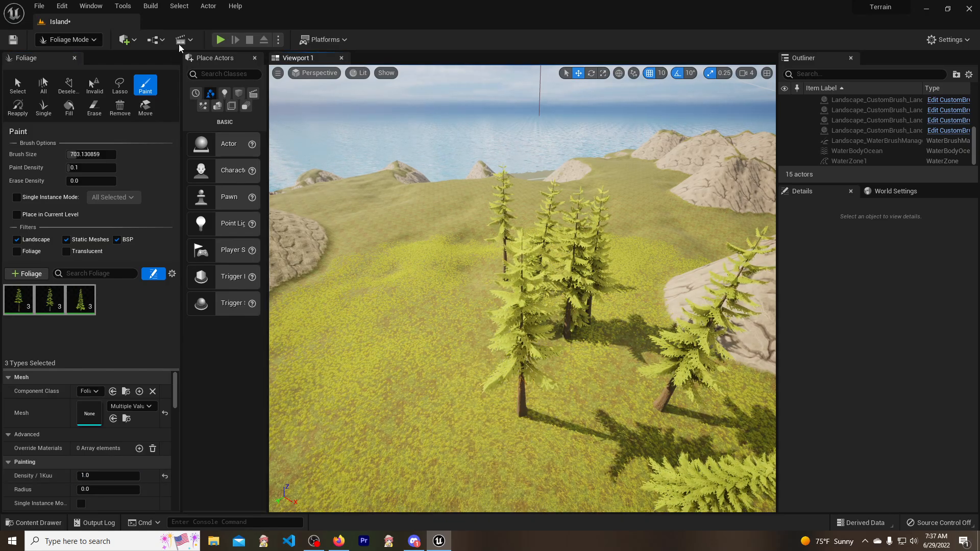
{"action": "left_click", "coordinate": [219, 40]}
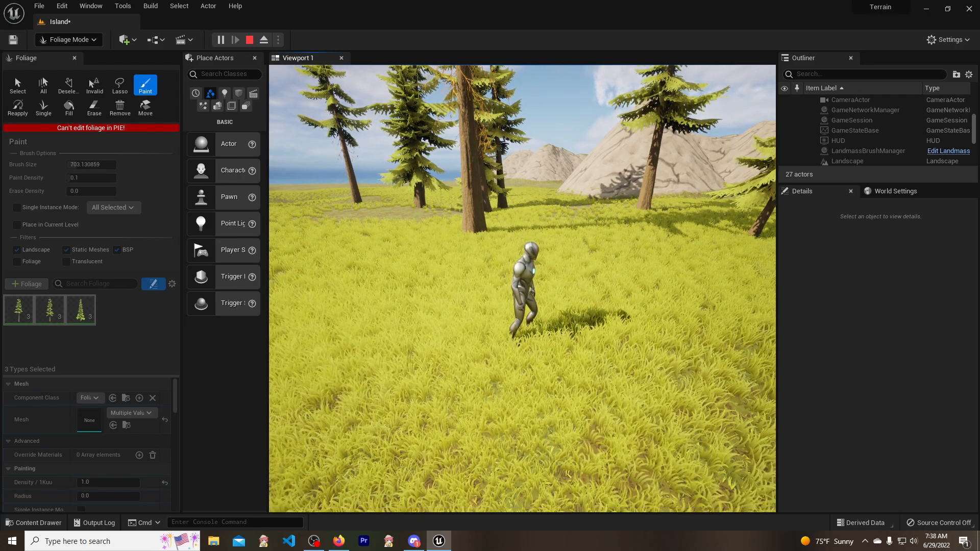
Step: End the playtest after walking the character among the block-all trees
{"action": "left_click", "coordinate": [249, 39]}
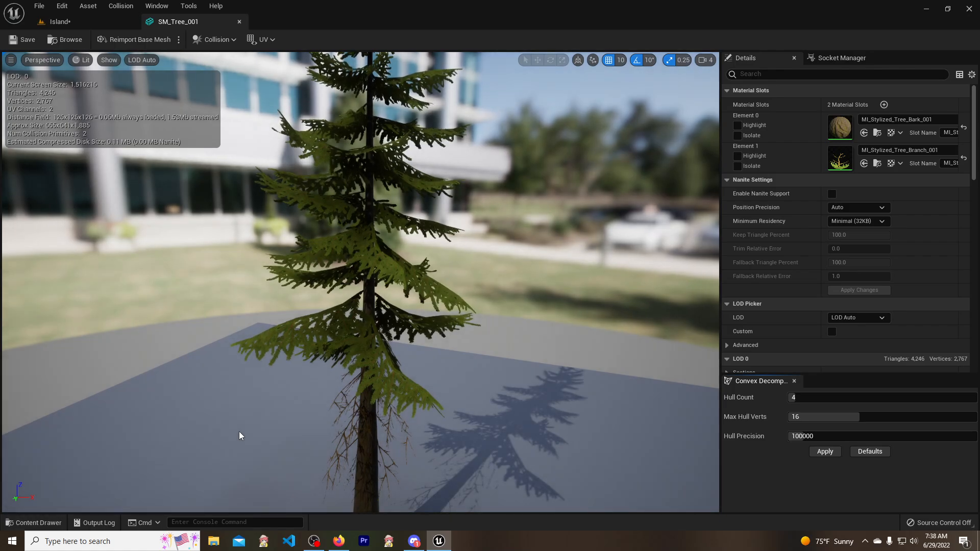
Step: Add a capsule simplified collision to SM_Tree_001 from the Collision menu
{"action": "left_click", "coordinate": [214, 40]}
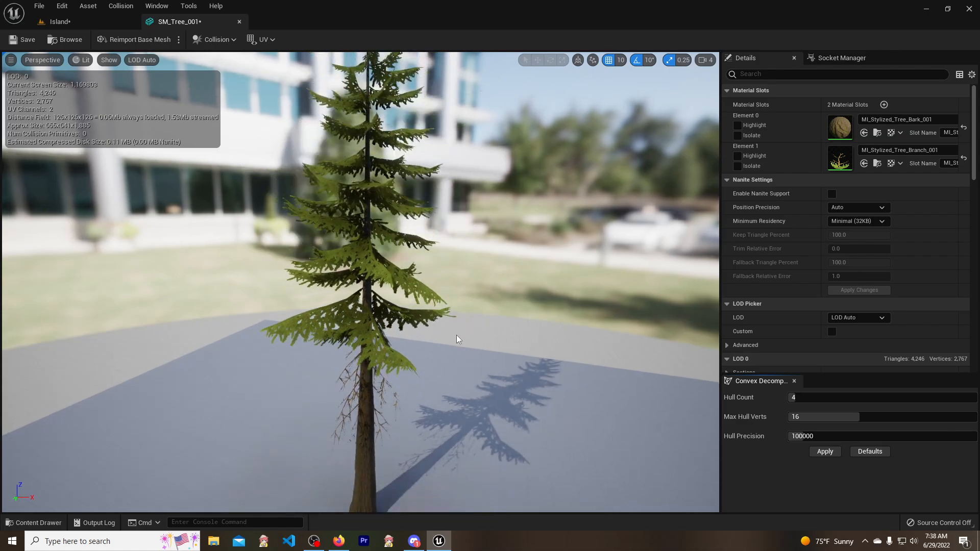
{"action": "mouse_move", "coordinate": [138, 40]}
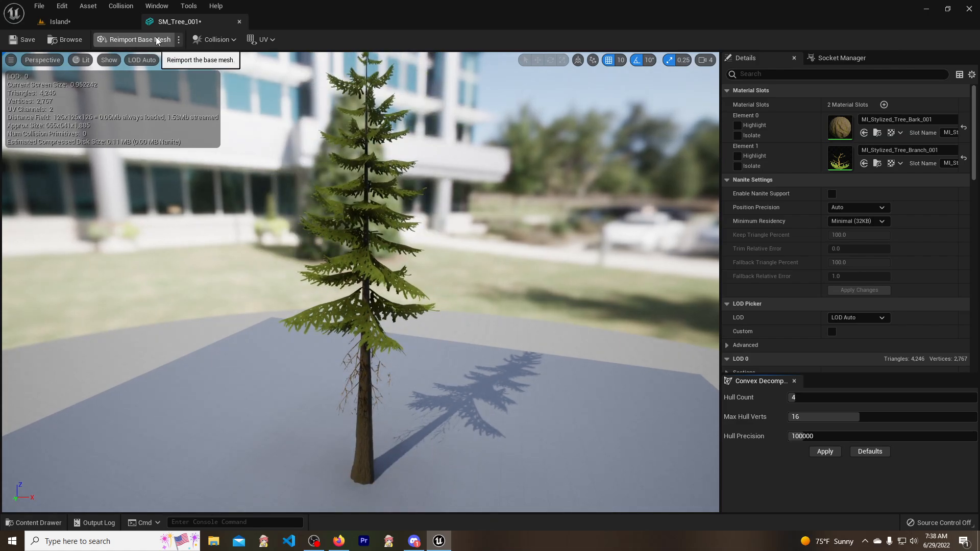
{"action": "left_click", "coordinate": [215, 40]}
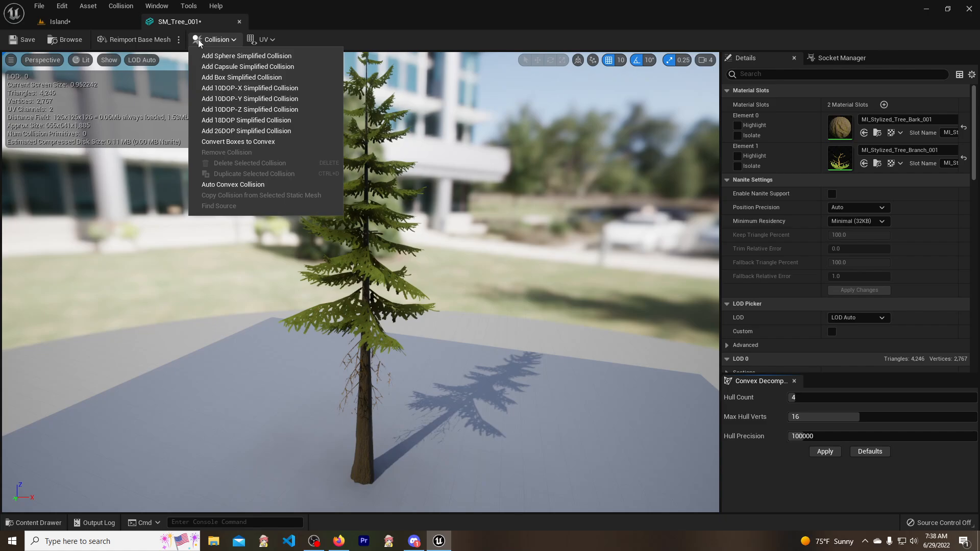
{"action": "mouse_move", "coordinate": [247, 66]}
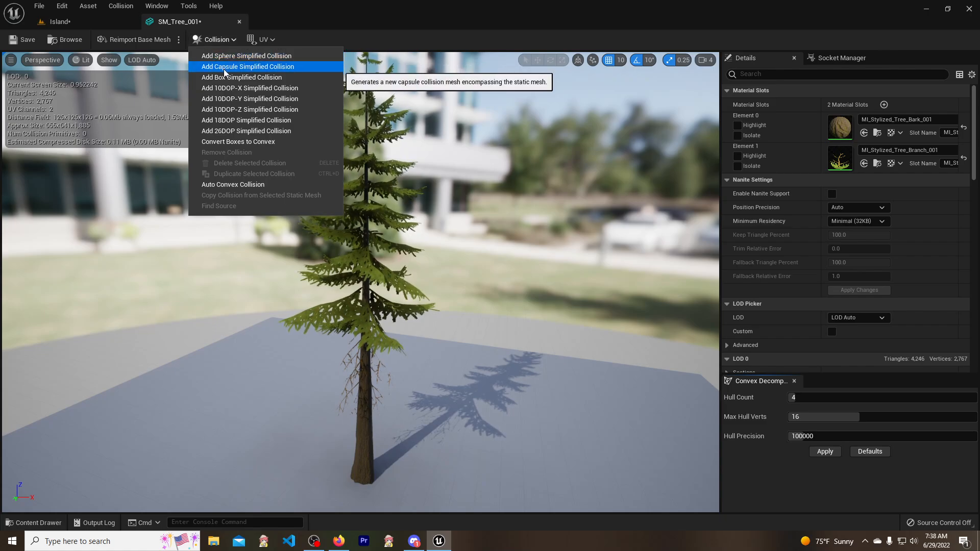
{"action": "left_click", "coordinate": [247, 67]}
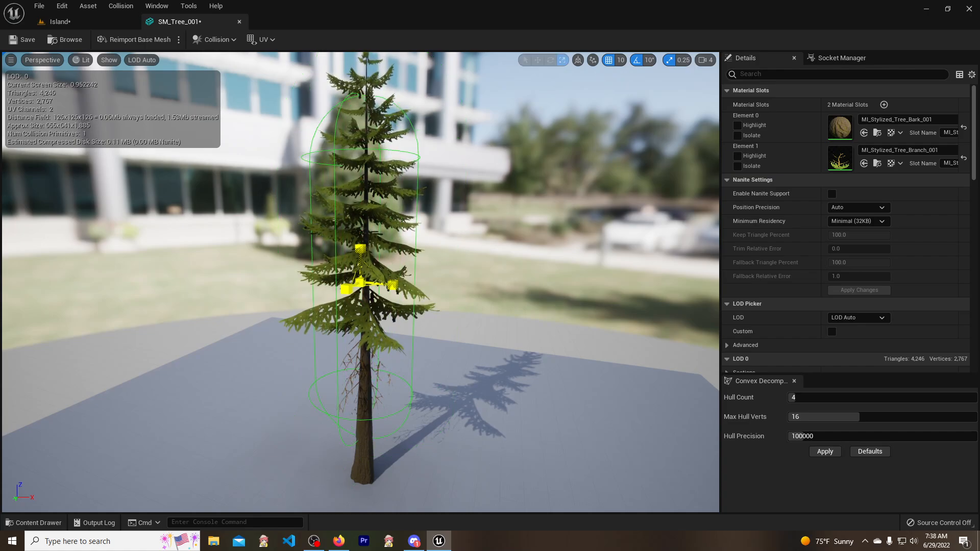
Step: Scale the capsule down around the trunk with snap 0.0625, then refine the snap to 0.03125
{"action": "left_click", "coordinate": [692, 60]}
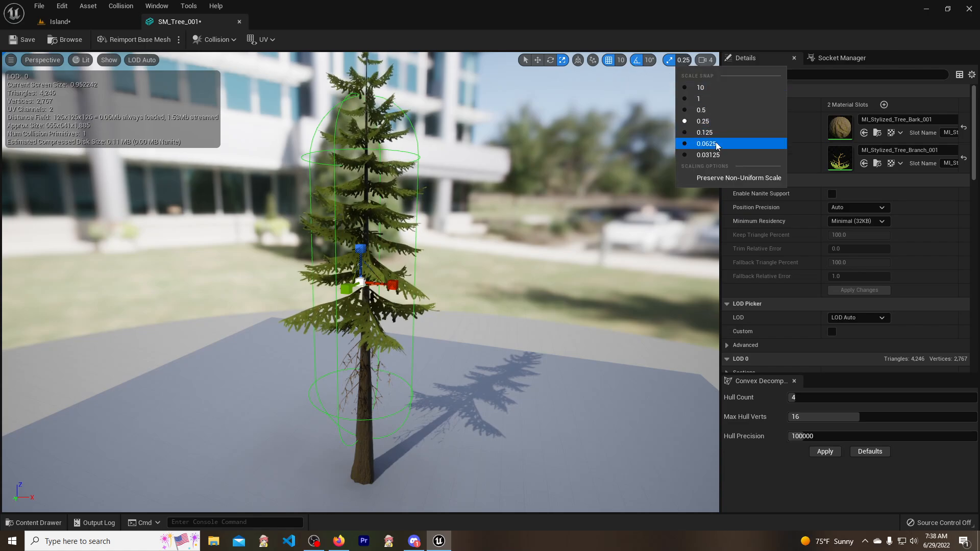
{"action": "left_click", "coordinate": [705, 144]}
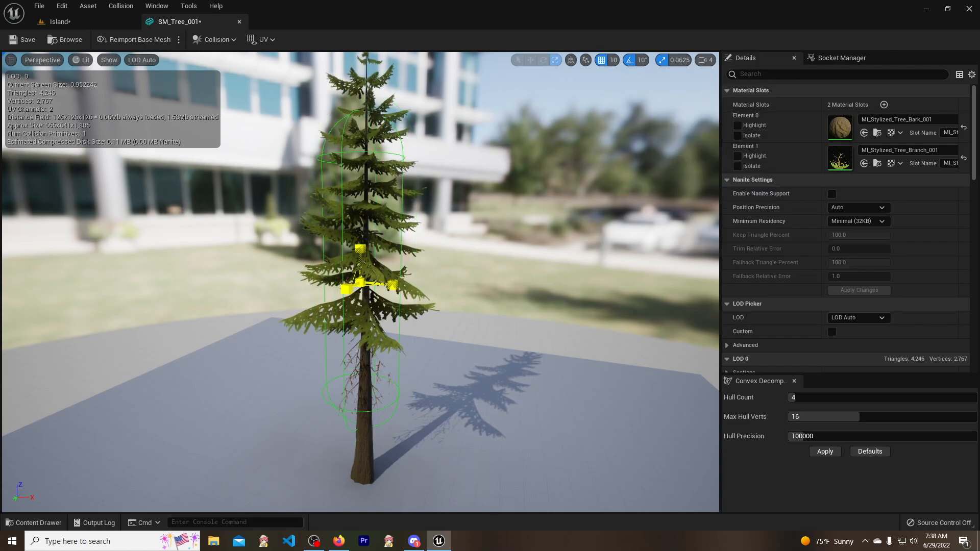
{"action": "left_click", "coordinate": [555, 60]}
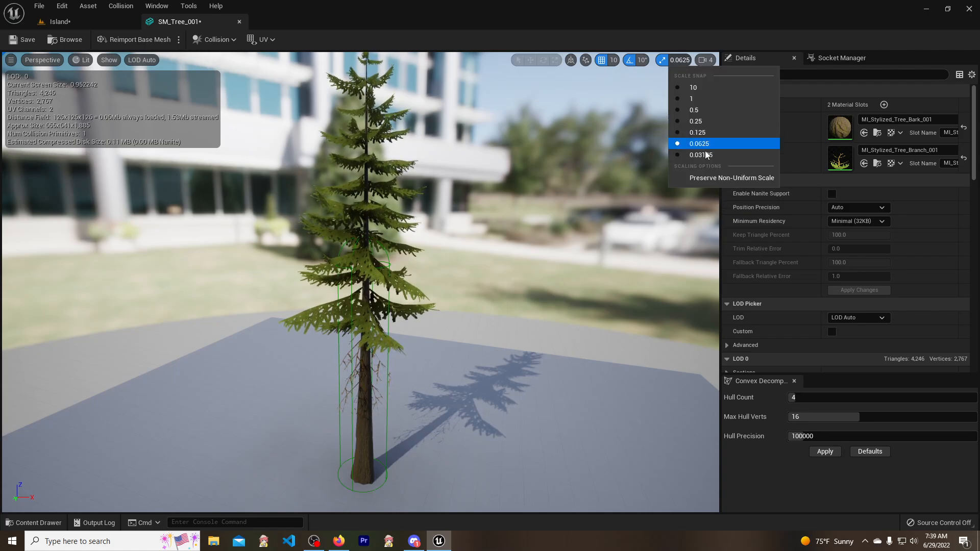
{"action": "left_click", "coordinate": [700, 155]}
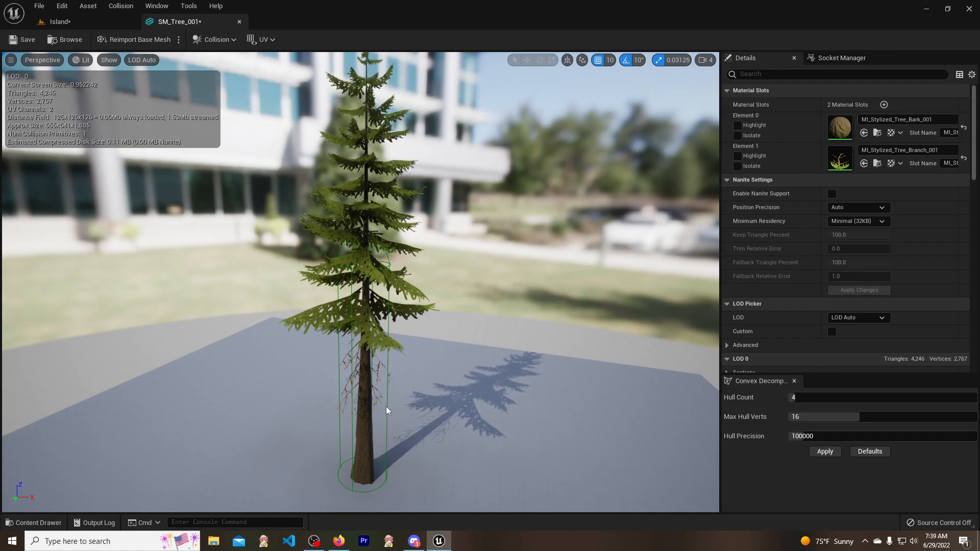
{"action": "left_click", "coordinate": [365, 374]}
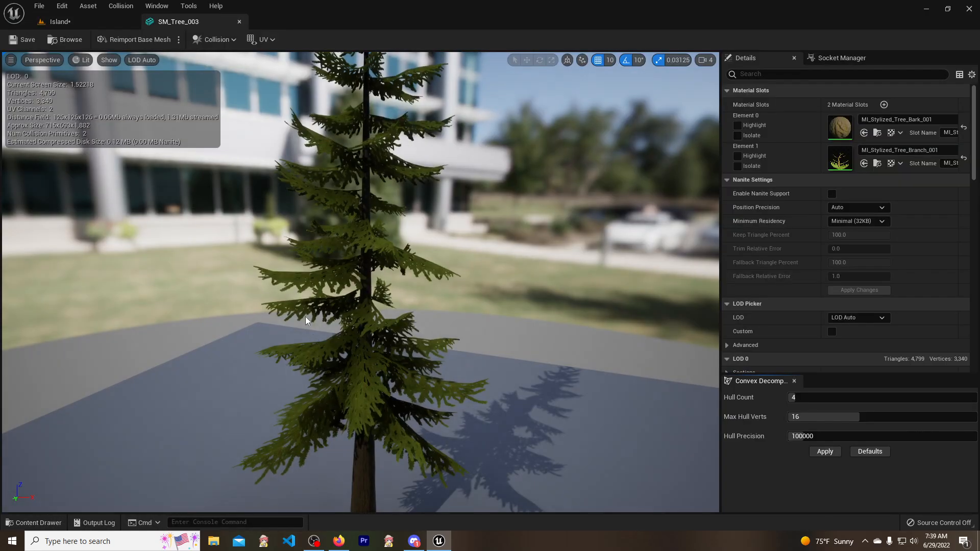
Step: Add a capsule simplified collision to SM_Tree_003 fitted to its trunk and leave the mesh editor
{"action": "left_click", "coordinate": [216, 40]}
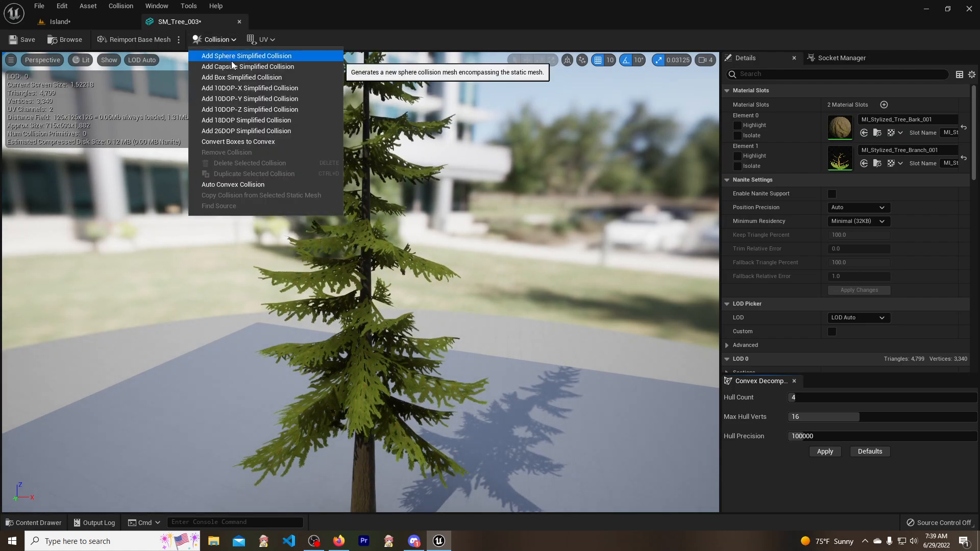
{"action": "left_click", "coordinate": [246, 55]}
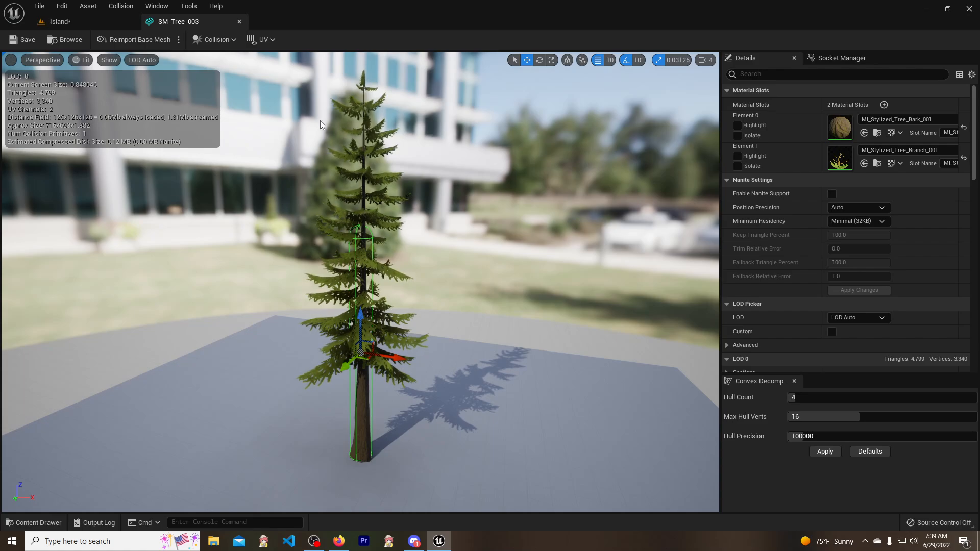
{"action": "left_click", "coordinate": [61, 22]}
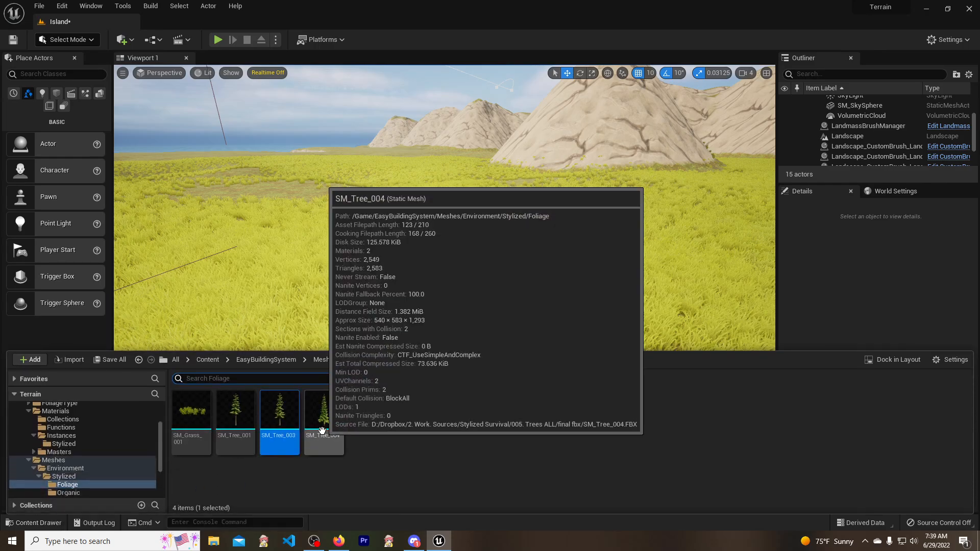
Step: Add a capsule simplified collision to SM_Tree_004 and start repositioning it onto the trunk
{"action": "double_click", "coordinate": [323, 410]}
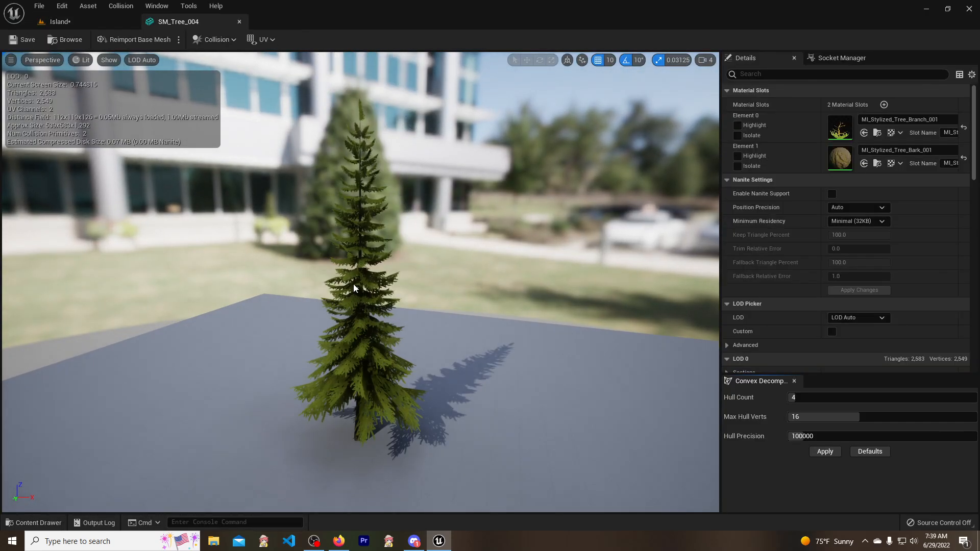
{"action": "left_click", "coordinate": [215, 40]}
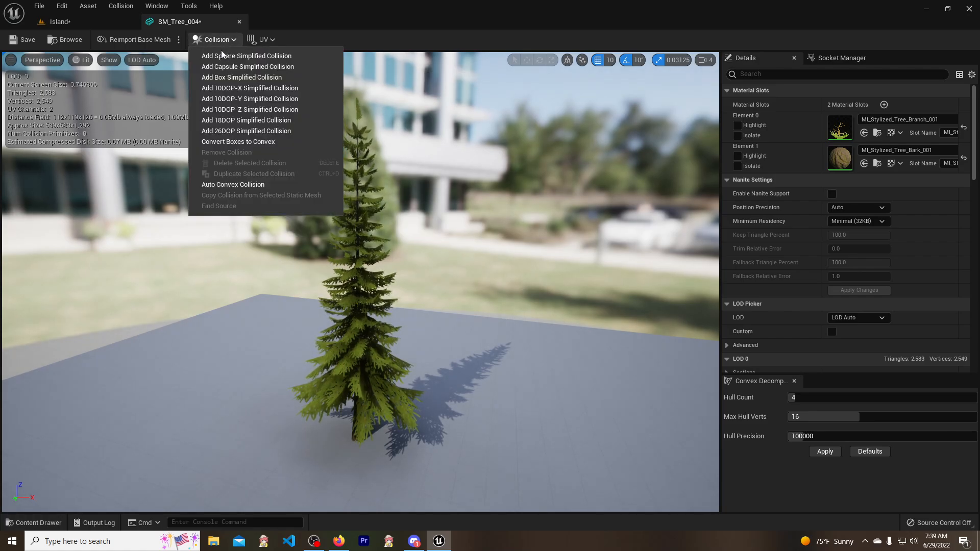
{"action": "left_click", "coordinate": [247, 66]}
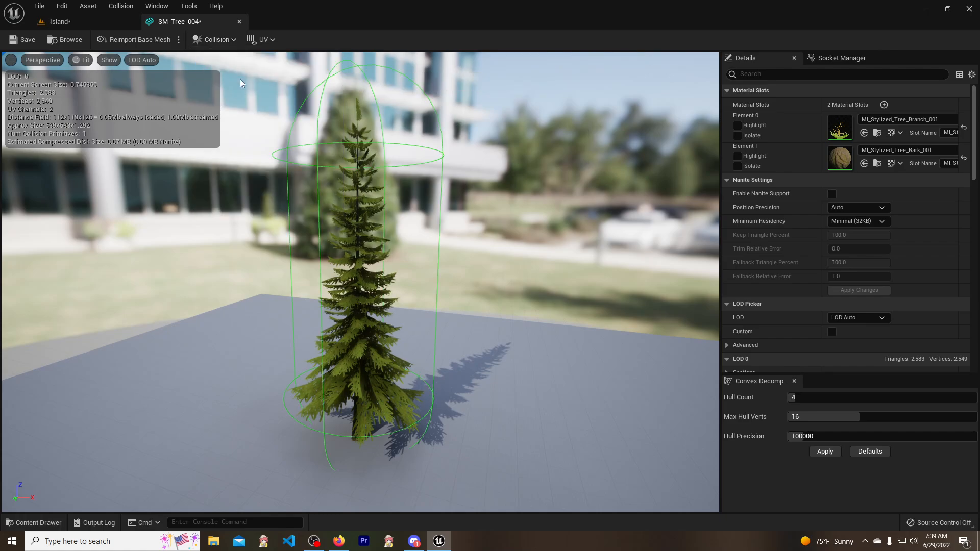
{"action": "mouse_move", "coordinate": [437, 253]}
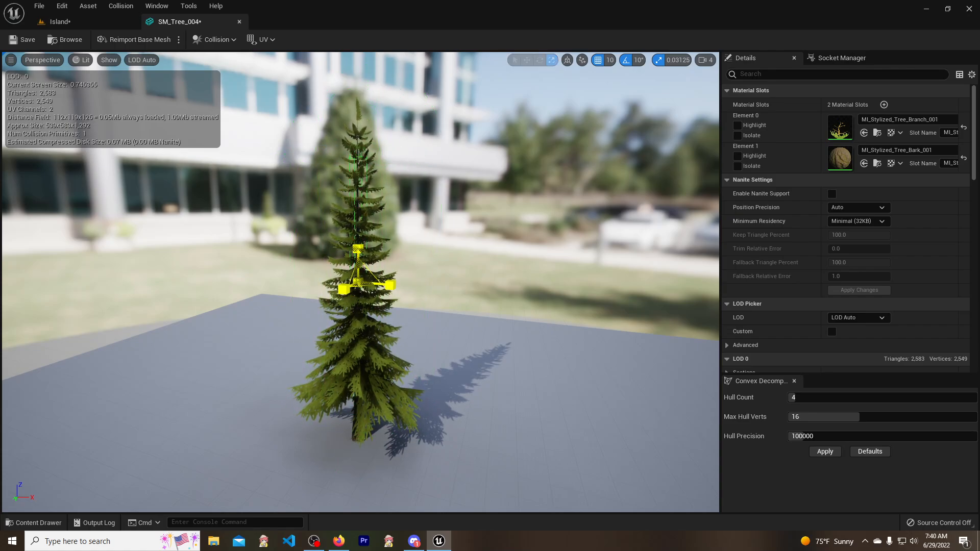
{"action": "left_click", "coordinate": [526, 60]}
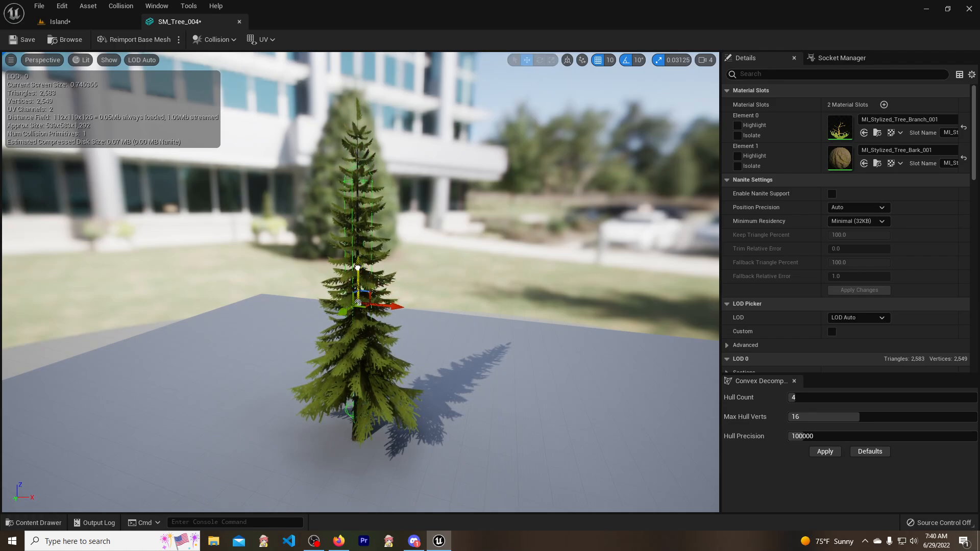
{"action": "mouse_move", "coordinate": [66, 40]}
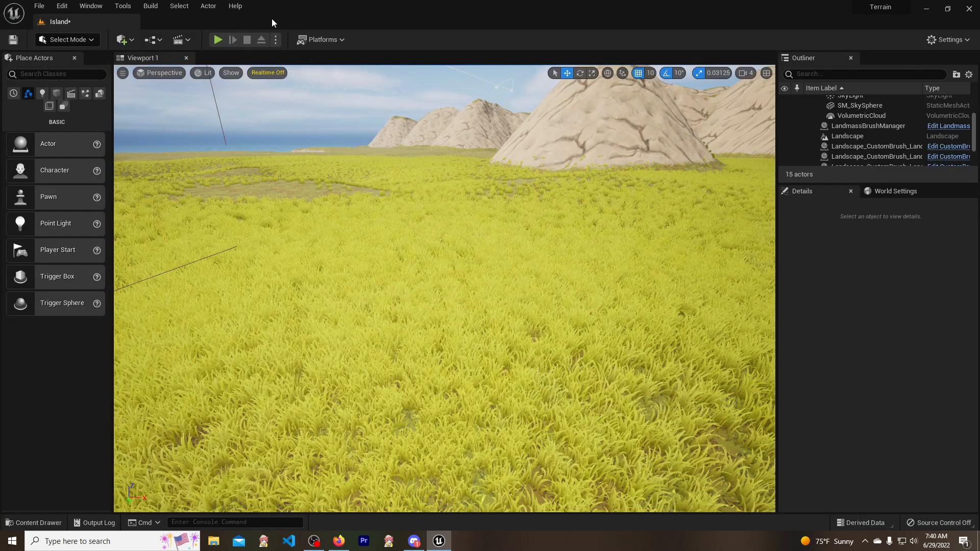
Step: Bring the tree meshes into Foliage Mode as foliage types and save the SM_Tree_004 foliage asset
{"action": "left_click", "coordinate": [34, 523]}
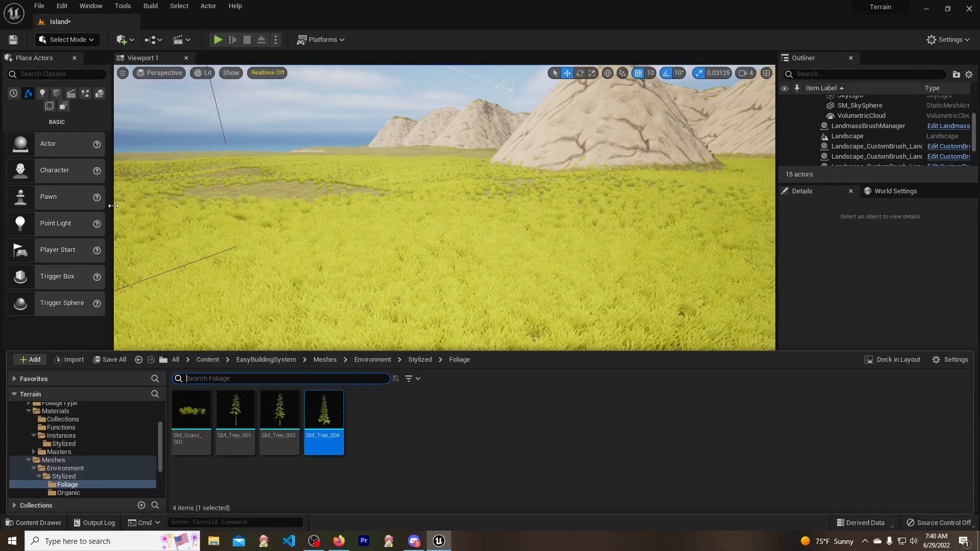
{"action": "left_click", "coordinate": [68, 39]}
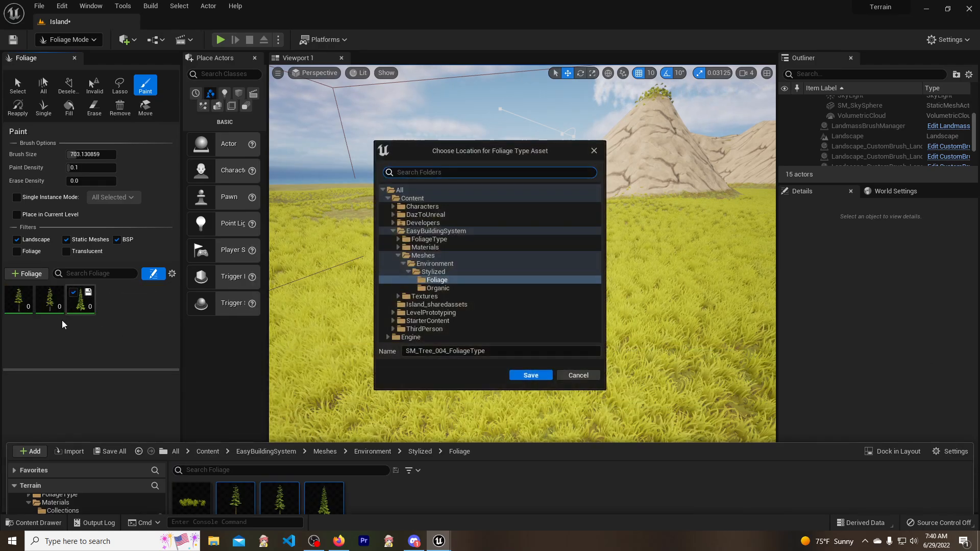
{"action": "left_click", "coordinate": [530, 374]}
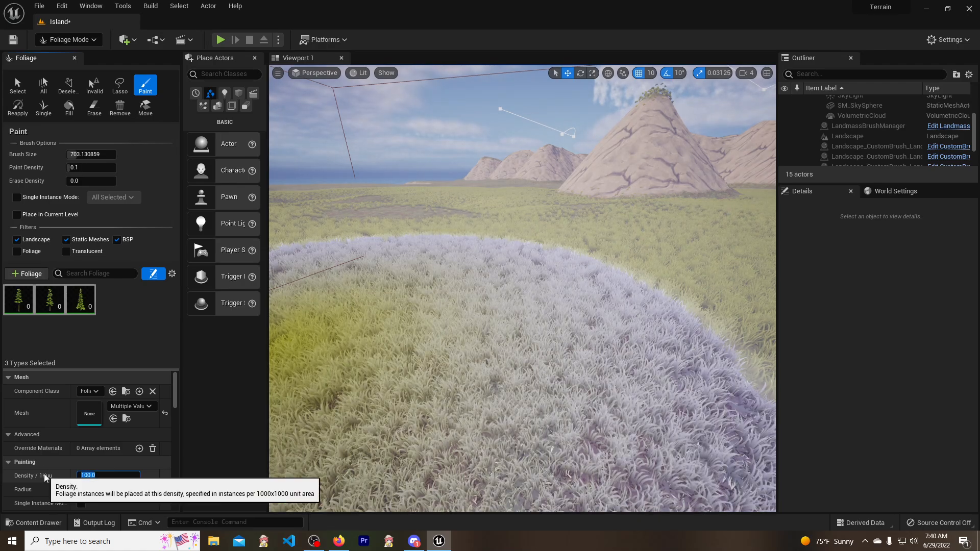
Step: Set the three tree foliage types to density 1.0 and the BlockAll collision preset
{"action": "type", "text": "1.0"}
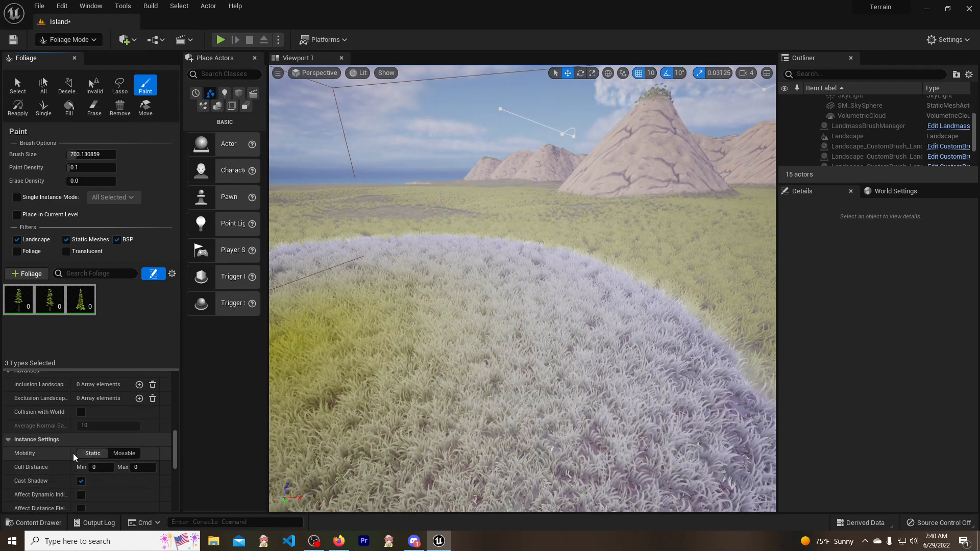
{"action": "scroll", "scroll_direction": "down", "scroll_amount": 3}
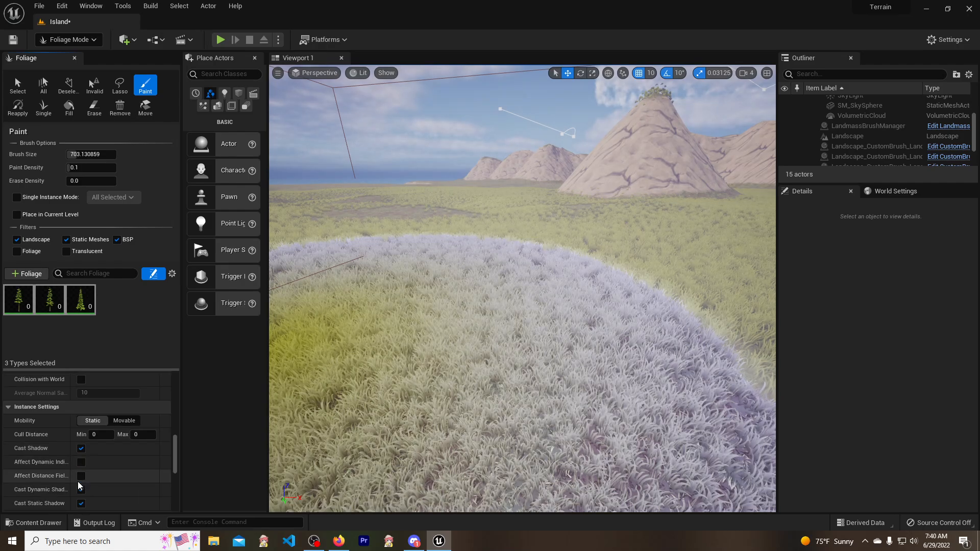
{"action": "left_click", "coordinate": [106, 480]}
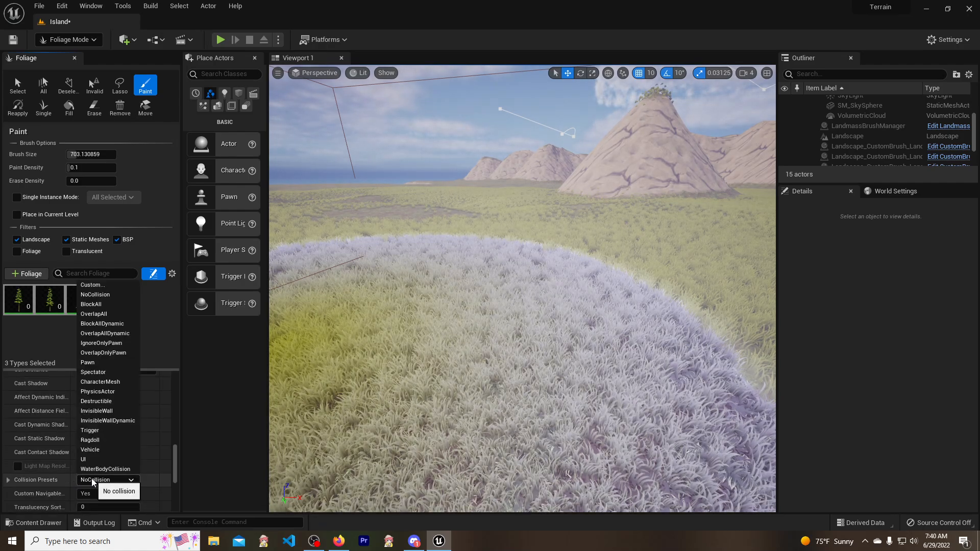
{"action": "left_click", "coordinate": [91, 304]}
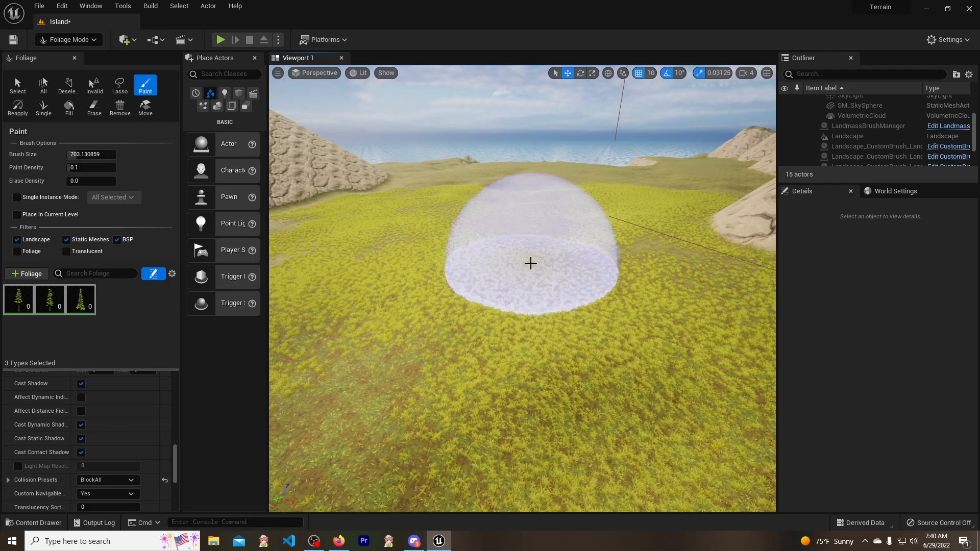
Step: Paint trees onto the island landscape and play the level to test walking up to the trunks
{"action": "left_click", "coordinate": [530, 263]}
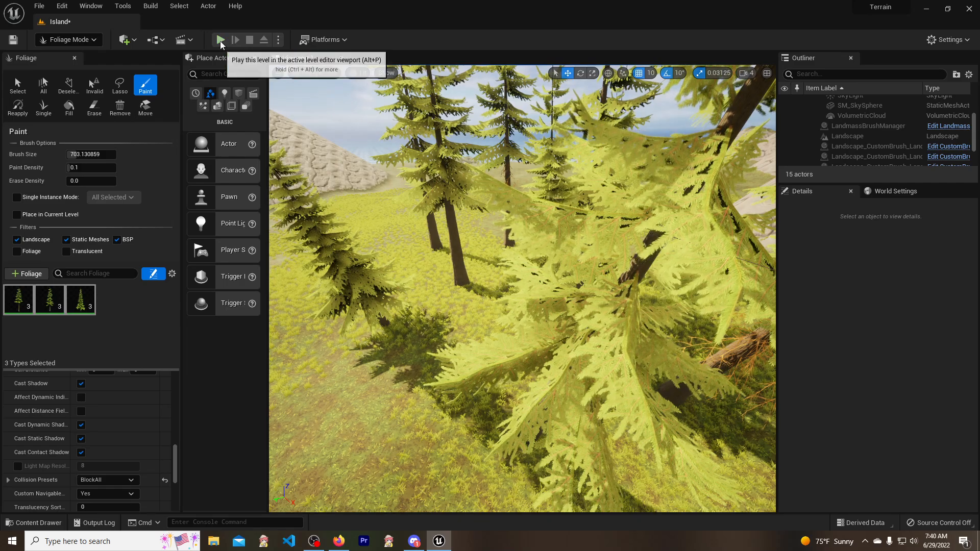
{"action": "left_click", "coordinate": [220, 40]}
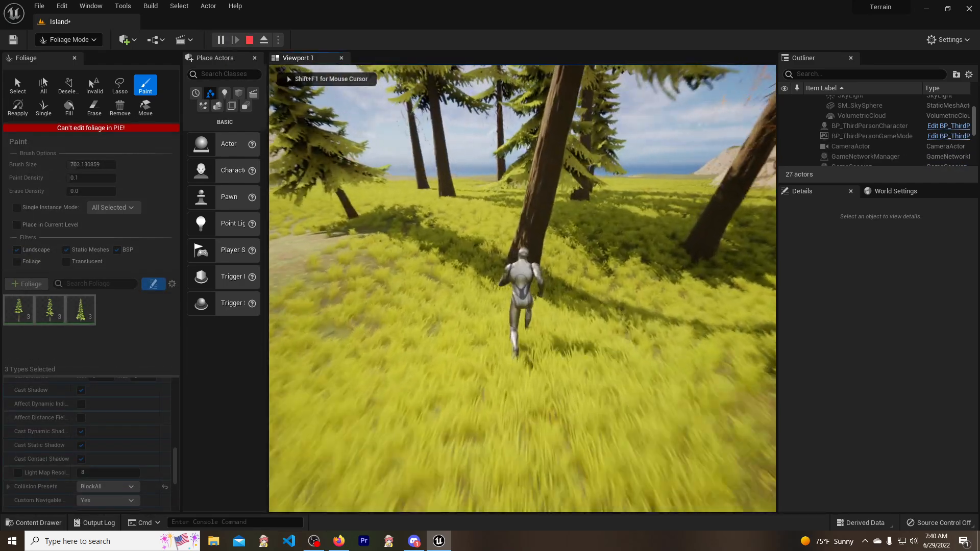